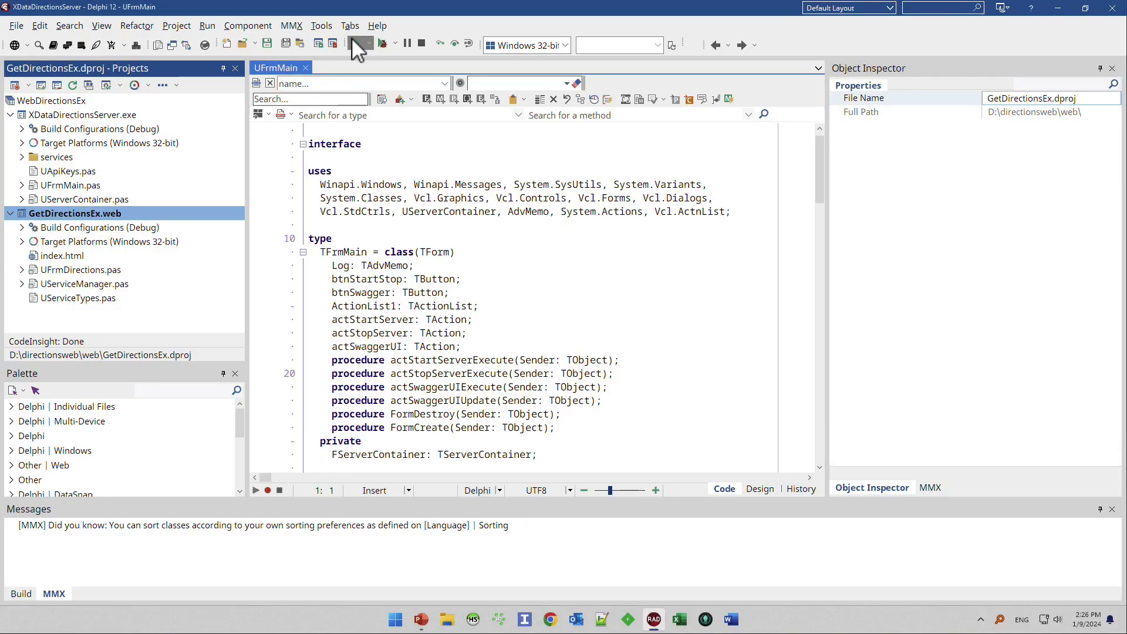
# Run the GetDirectionsEx web project so it compiles and launches in Chrome.
pyautogui.click(358, 43)
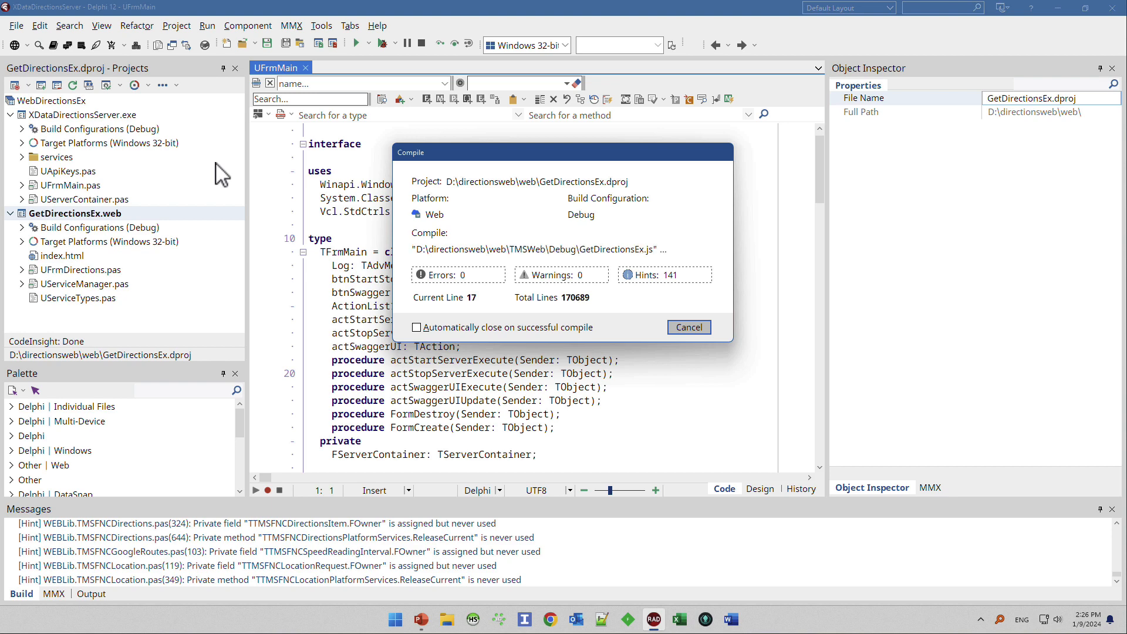
pyautogui.click(688, 327)
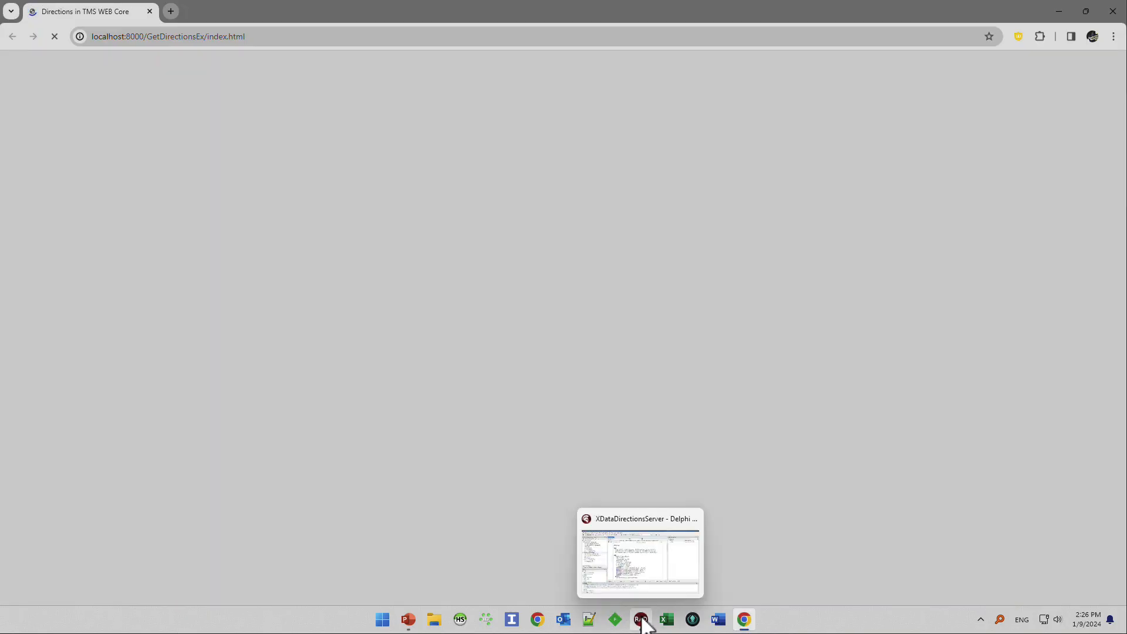
# Let the directions page load and focus the prefilled Origin field (Barefoot Beach, Bonita Springs).
pyautogui.click(641, 619)
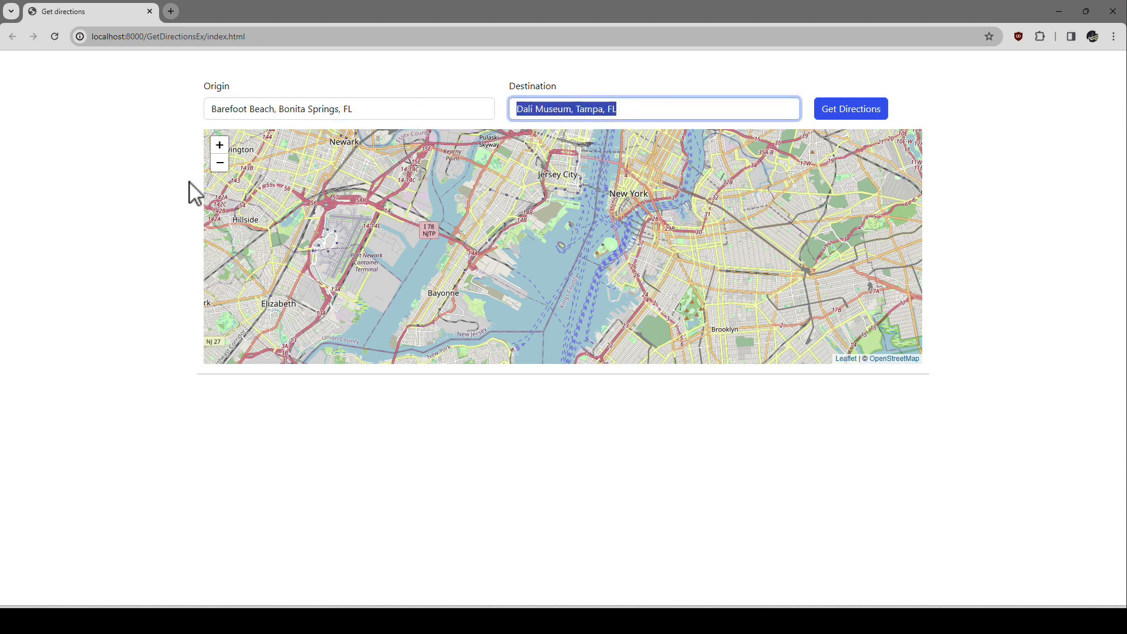
pyautogui.moveTo(198, 172)
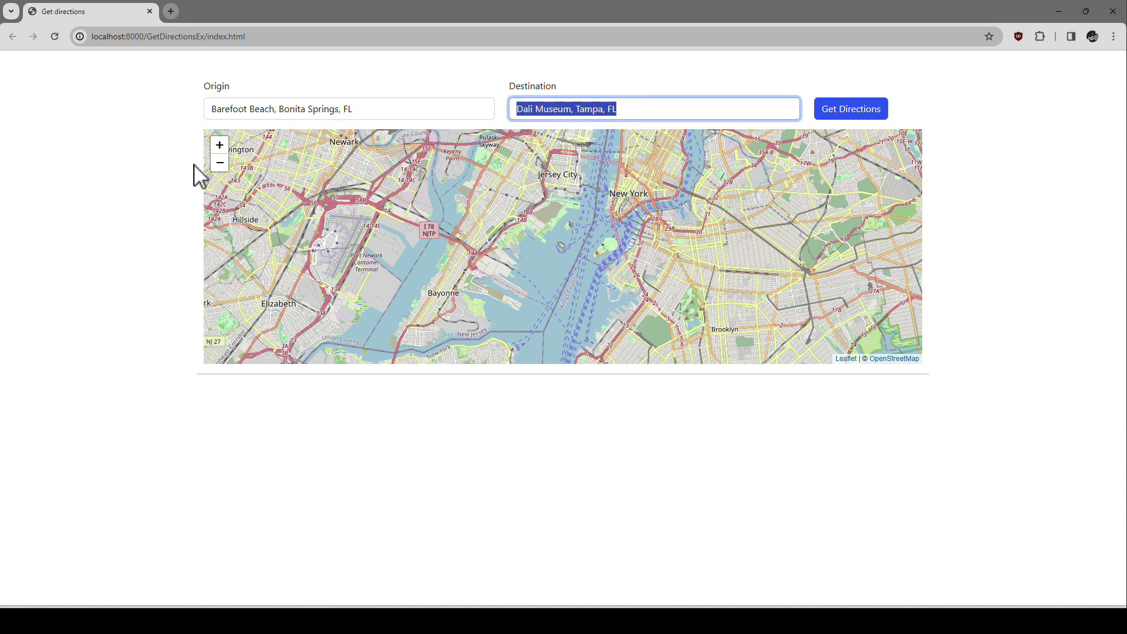
pyautogui.click(375, 108)
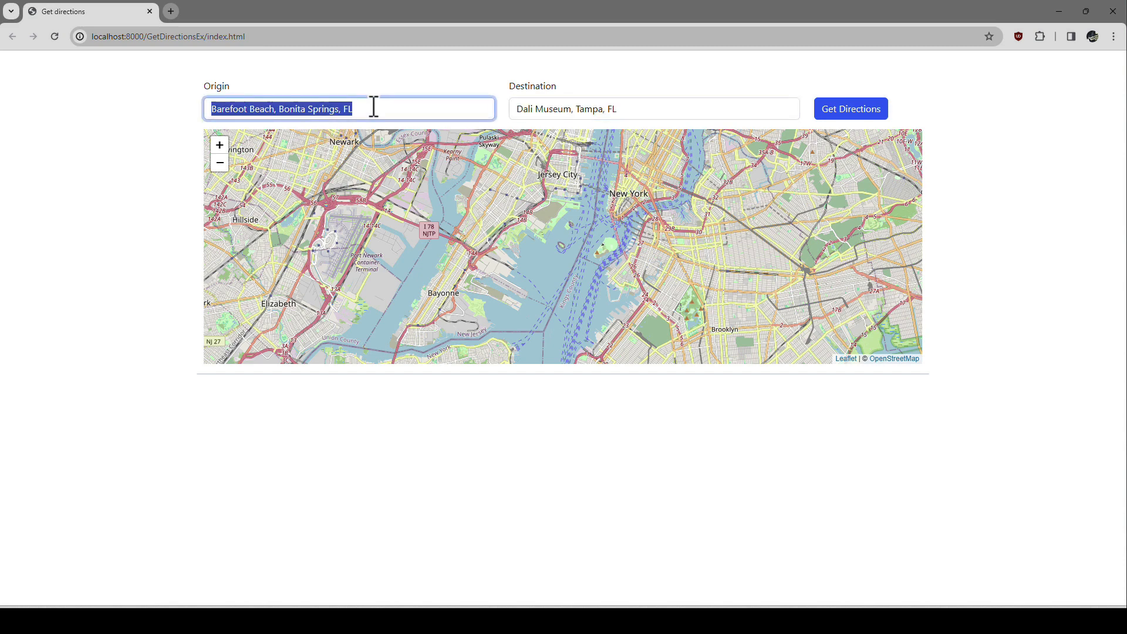
pyautogui.moveTo(491, 138)
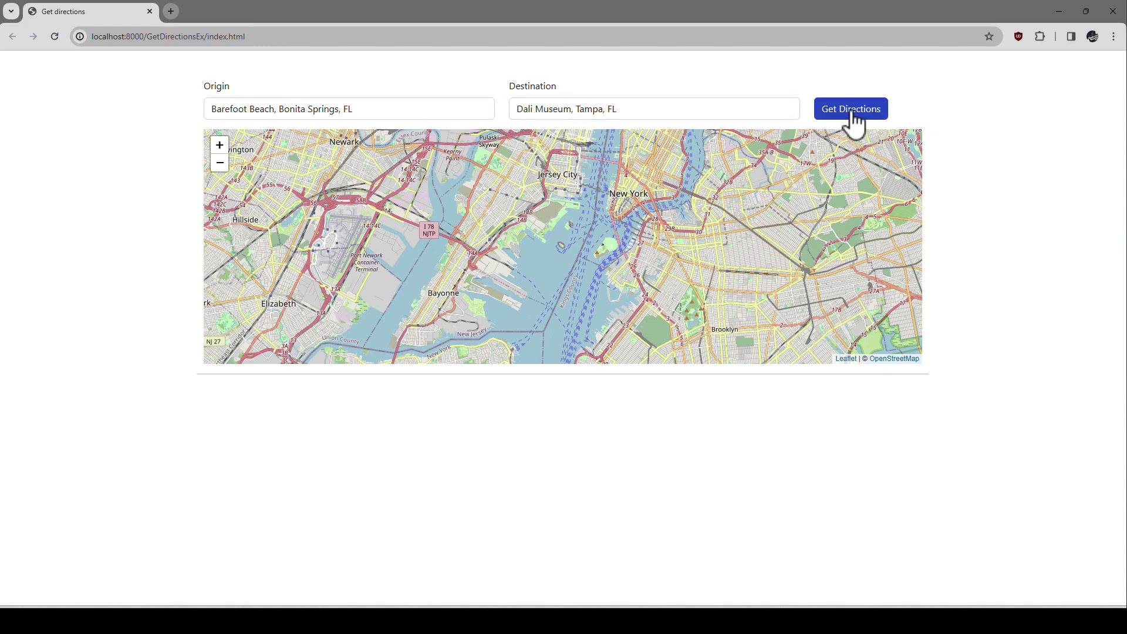
# Get directions from Barefoot Beach to the Dali Museum and centre the red route on the map.
pyautogui.click(850, 108)
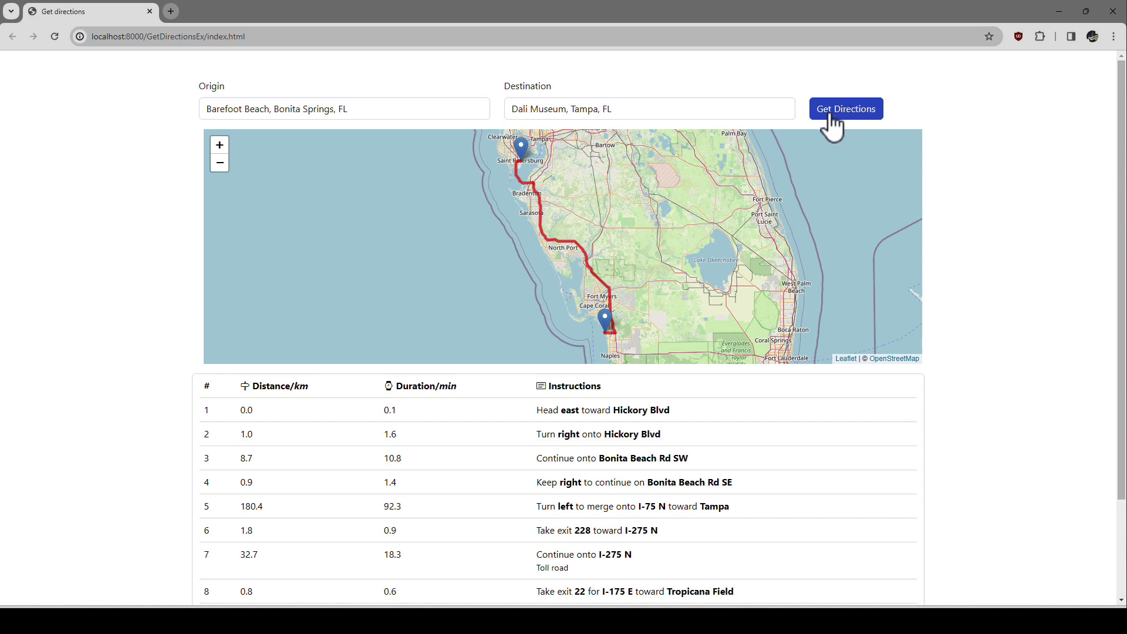
pyautogui.moveTo(800, 144)
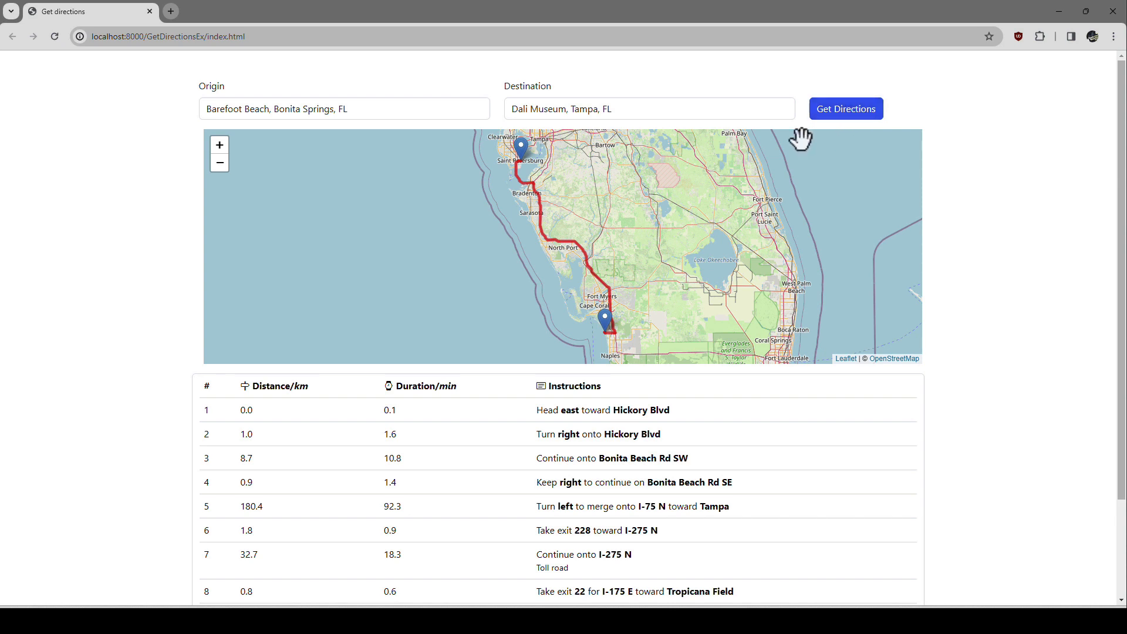
pyautogui.moveTo(799, 138); pyautogui.dragTo(439, 234)
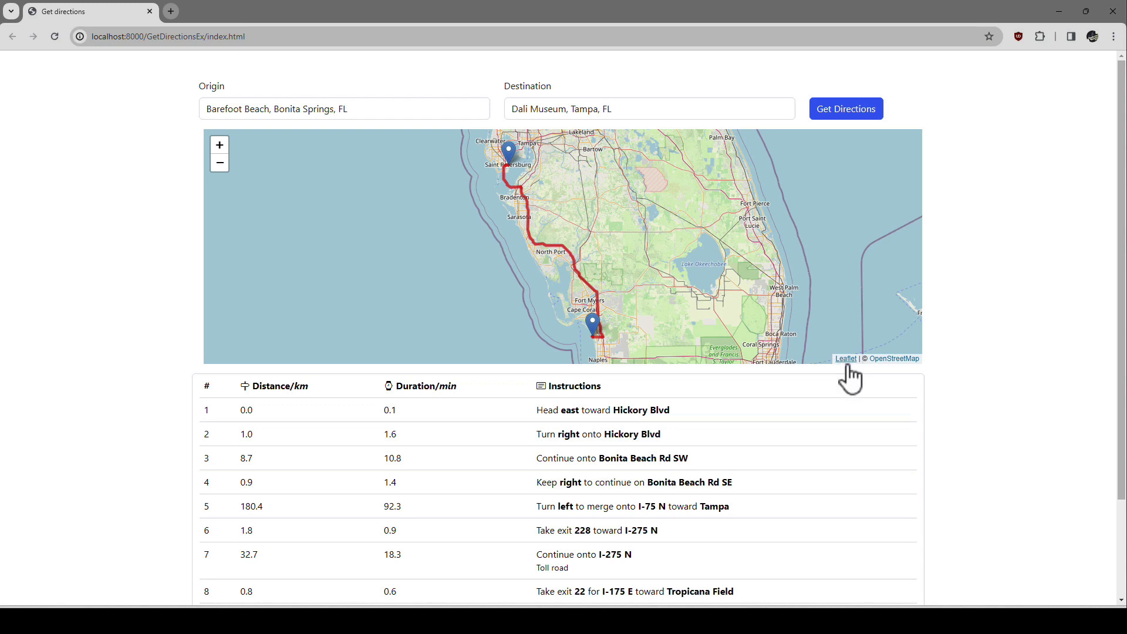
pyautogui.moveTo(700, 249)
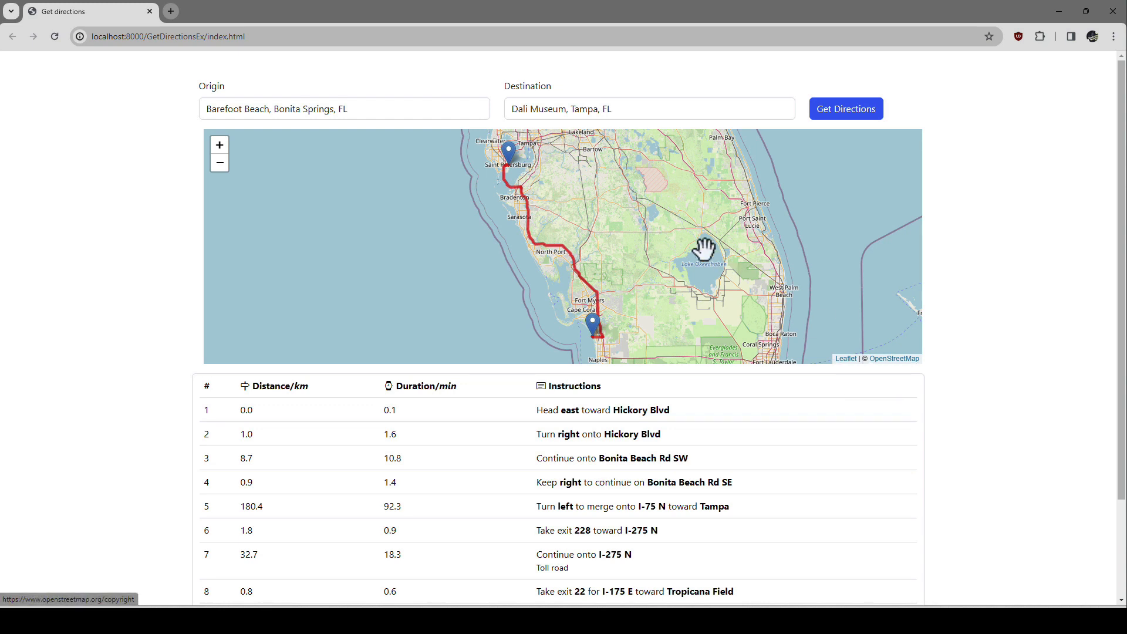
pyautogui.moveTo(706, 248); pyautogui.dragTo(656, 238)
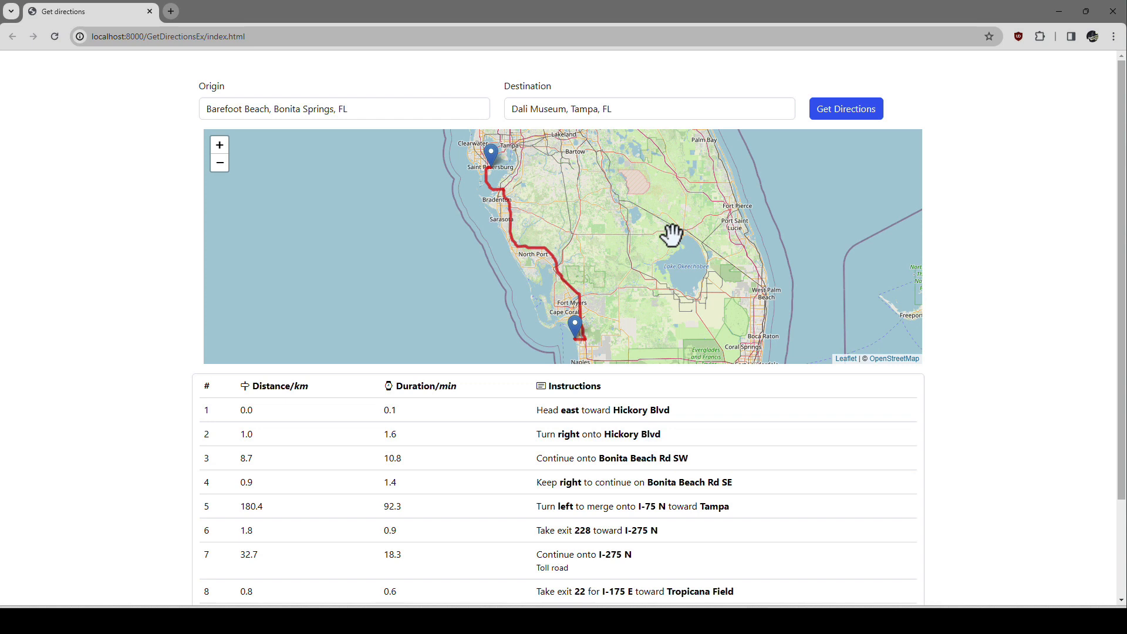
pyautogui.moveTo(649, 266)
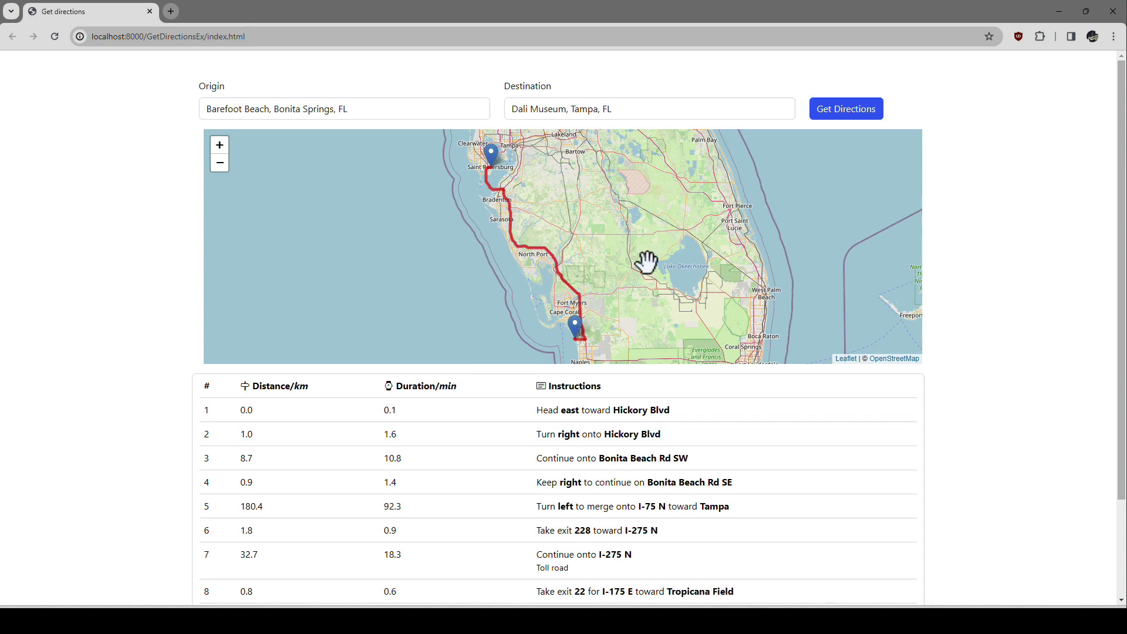
pyautogui.moveTo(660, 238)
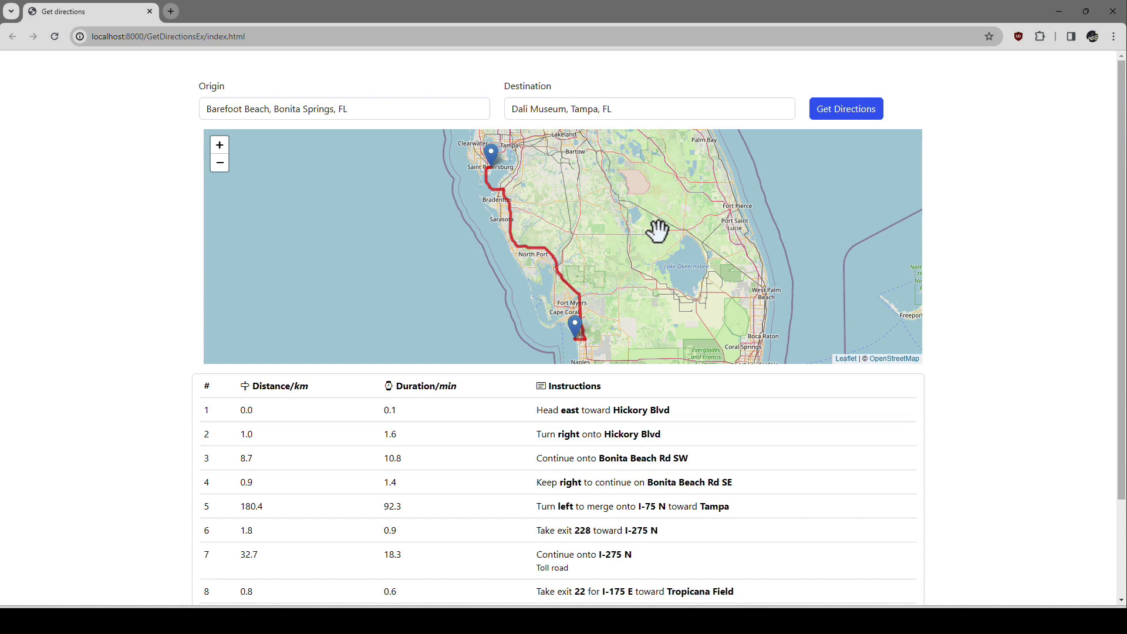
pyautogui.moveTo(151, 348)
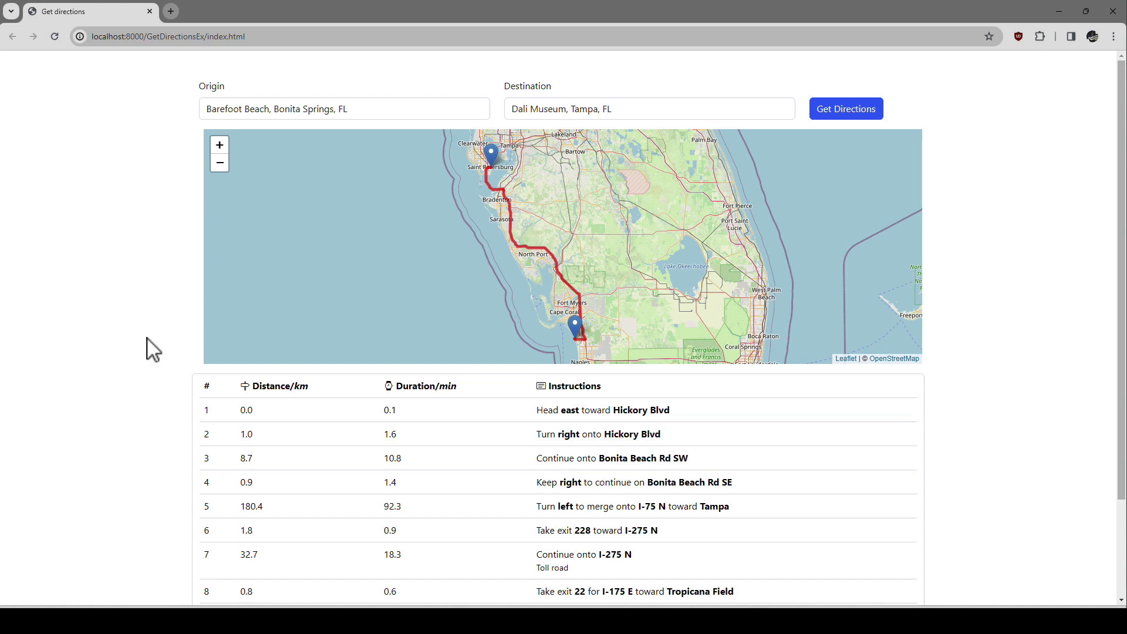
# Review all 11 driving-instruction rows and recentre the route map.
pyautogui.scroll(-3)
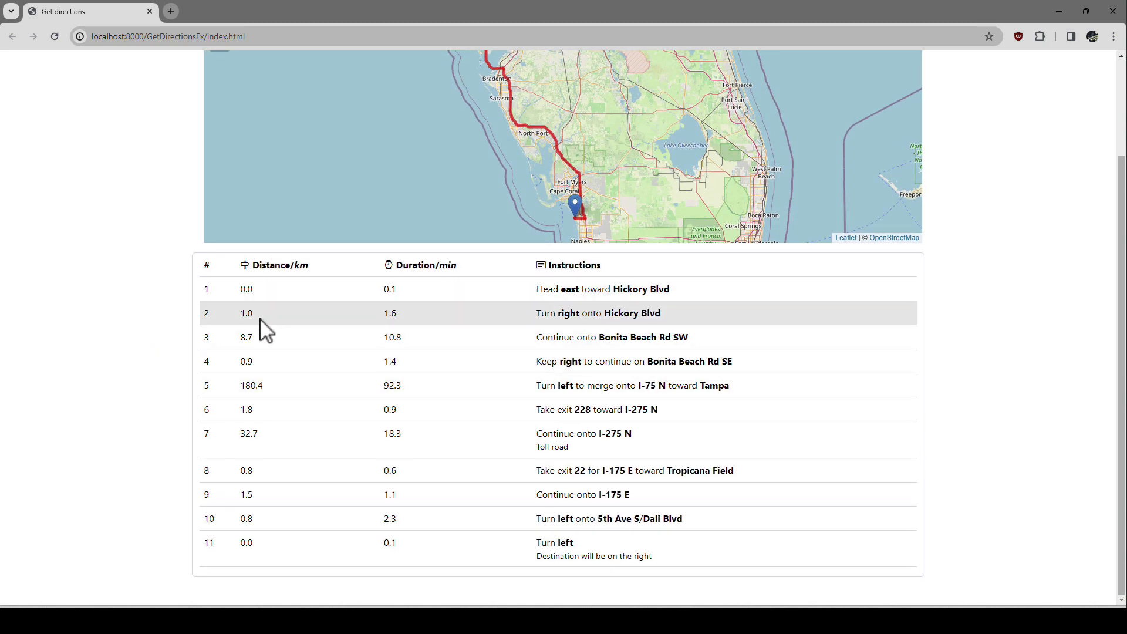
pyautogui.moveTo(286, 309)
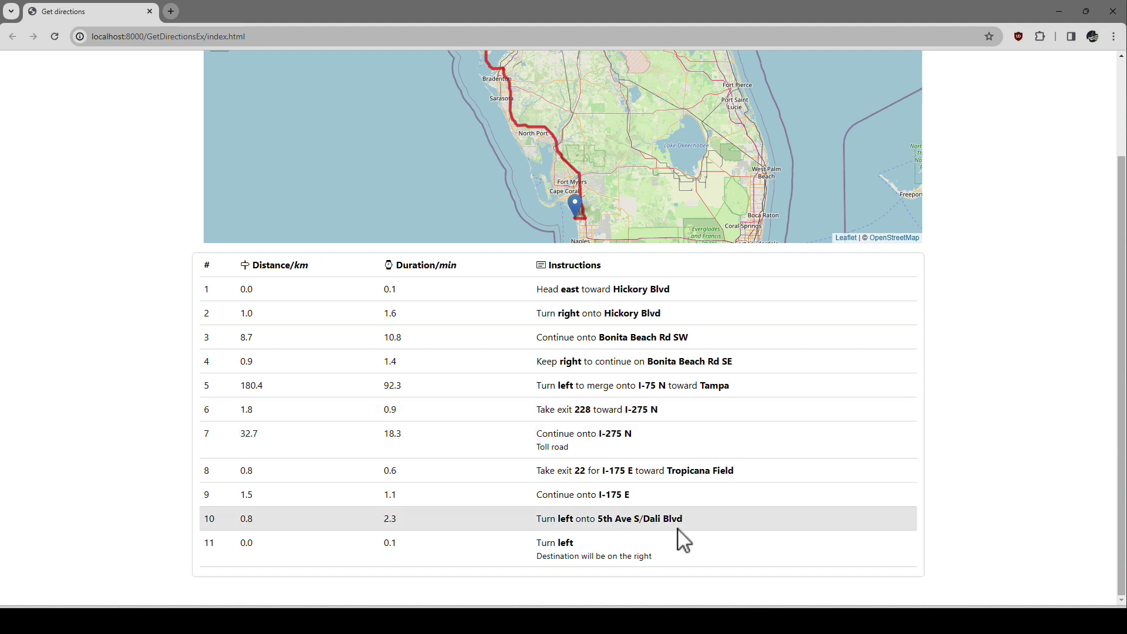
pyautogui.moveTo(443, 331)
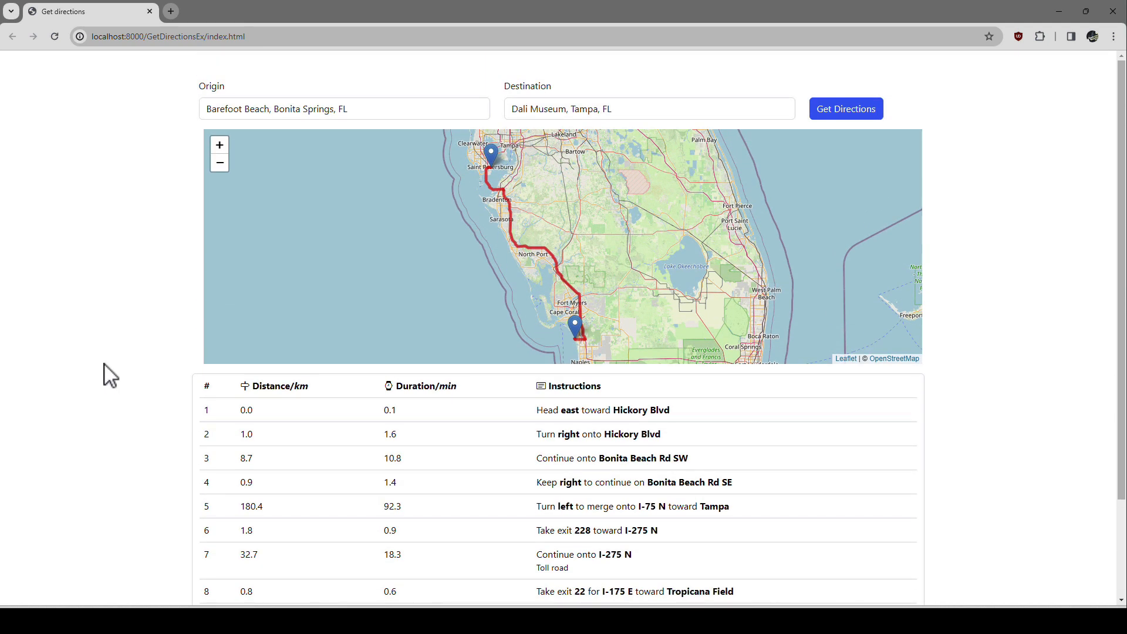
pyautogui.moveTo(404, 229)
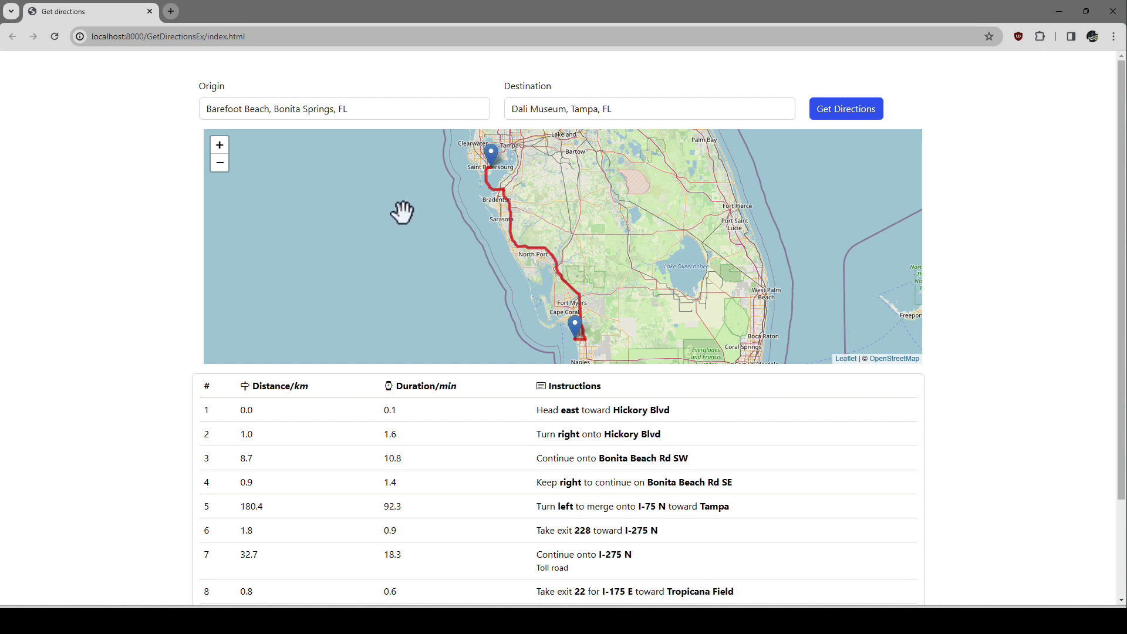
pyautogui.moveTo(444, 255)
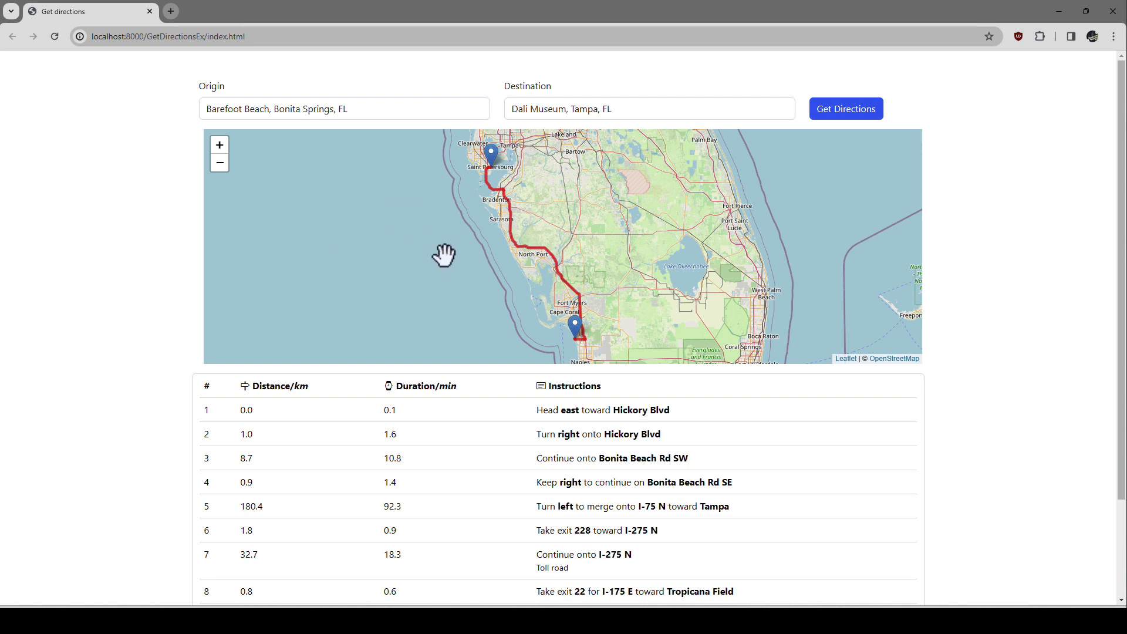
pyautogui.moveTo(444, 255); pyautogui.dragTo(597, 241)
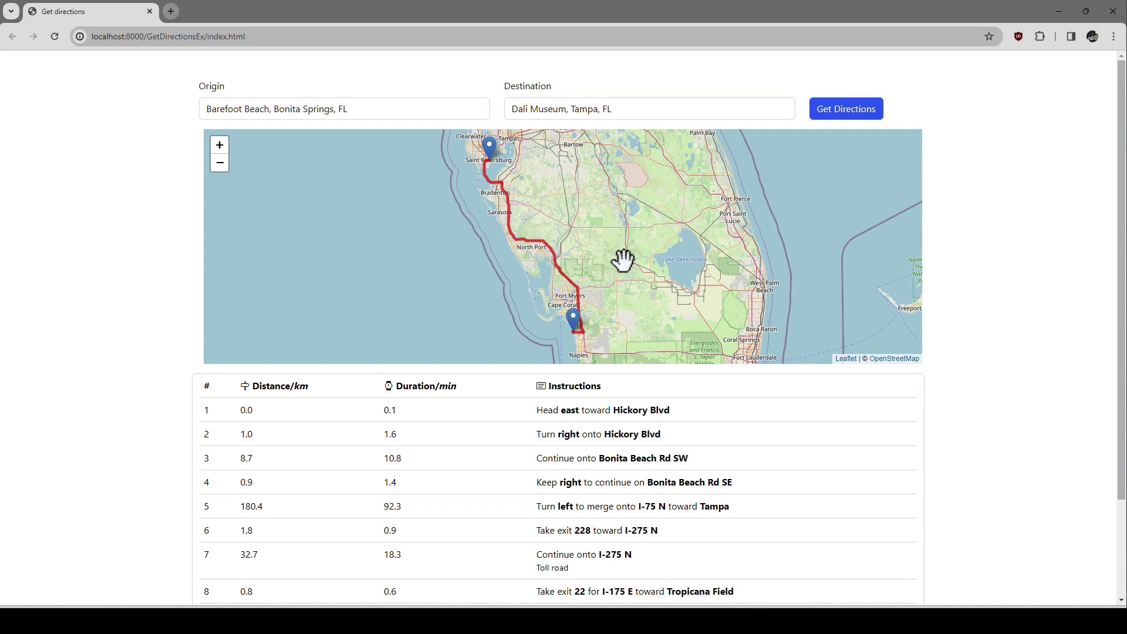
pyautogui.moveTo(577, 350)
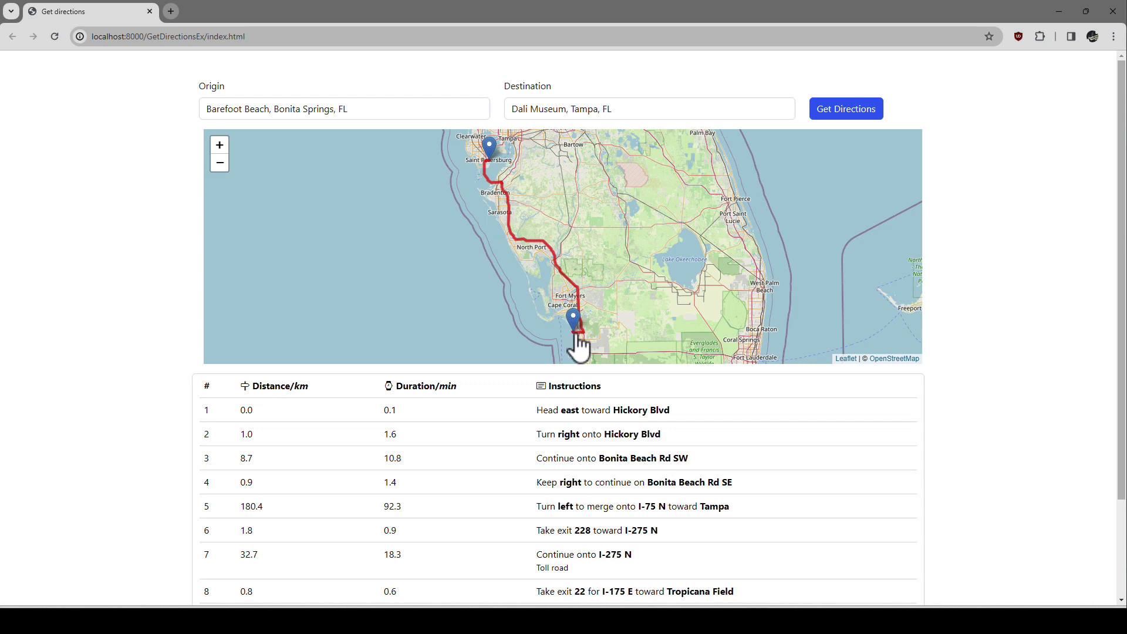
pyautogui.moveTo(518, 204)
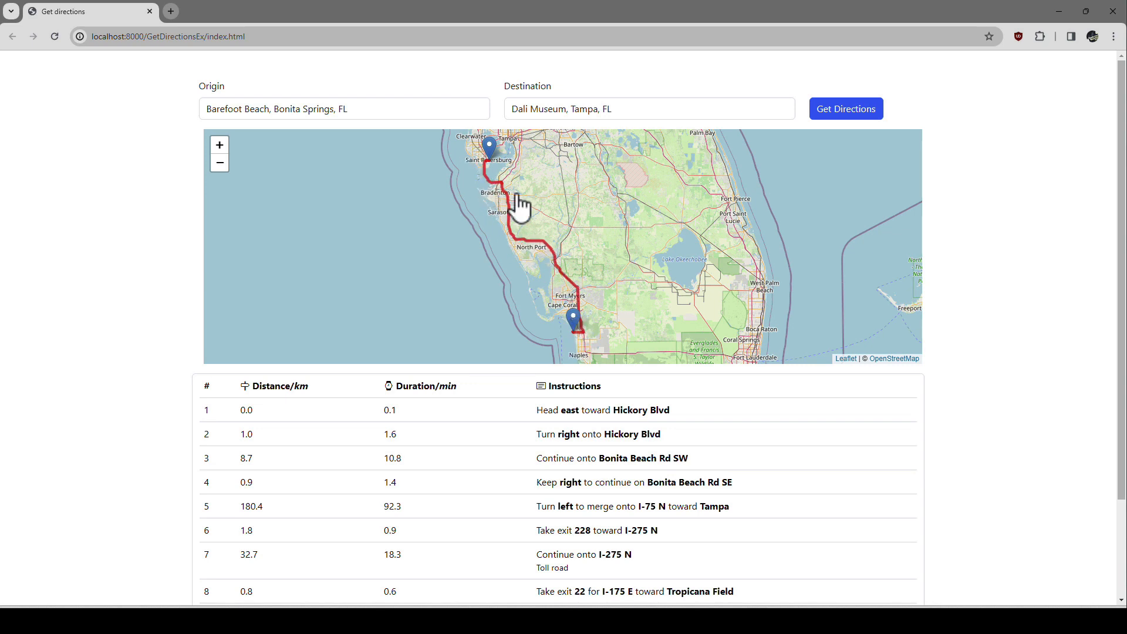
pyautogui.scroll(-3)
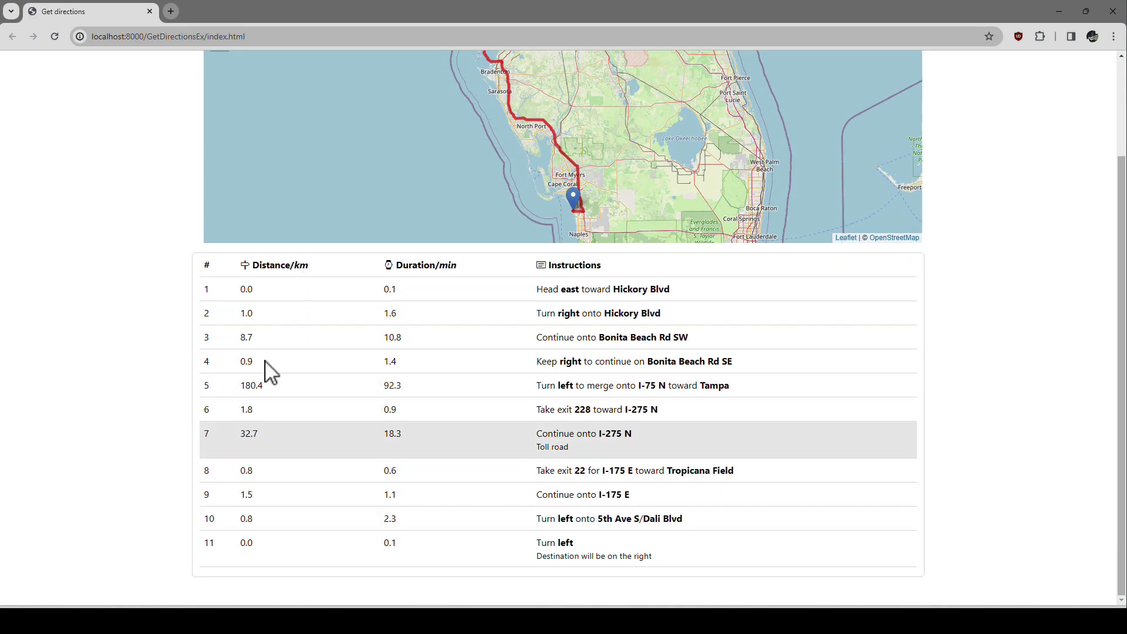
pyautogui.scroll(3)
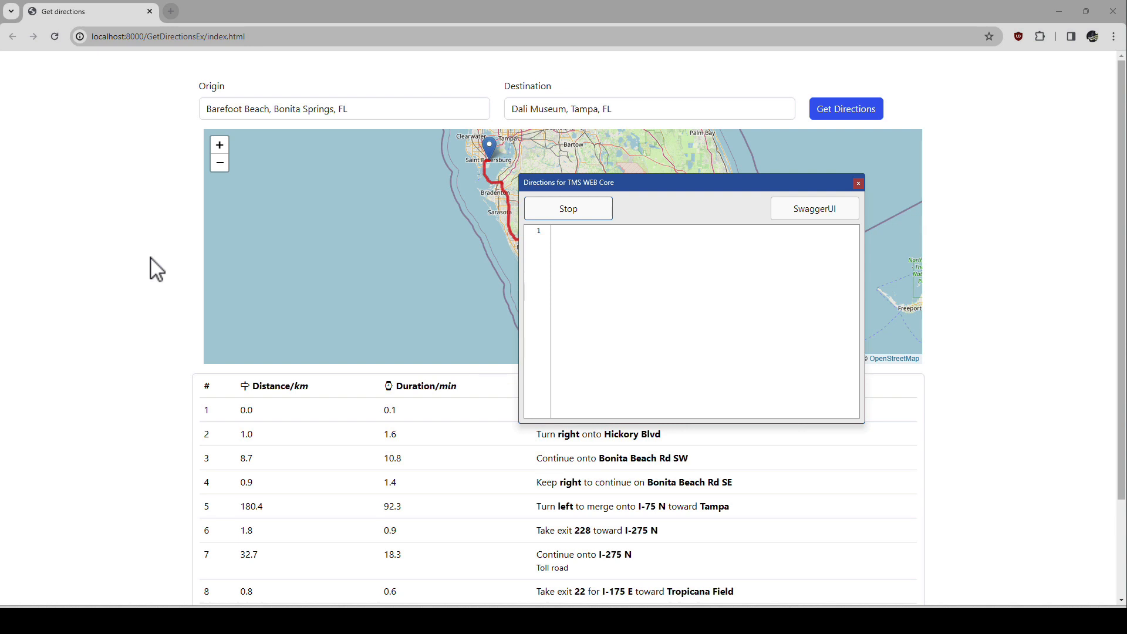
# Bring the Chrome directions page back in front of the server window.
pyautogui.click(859, 183)
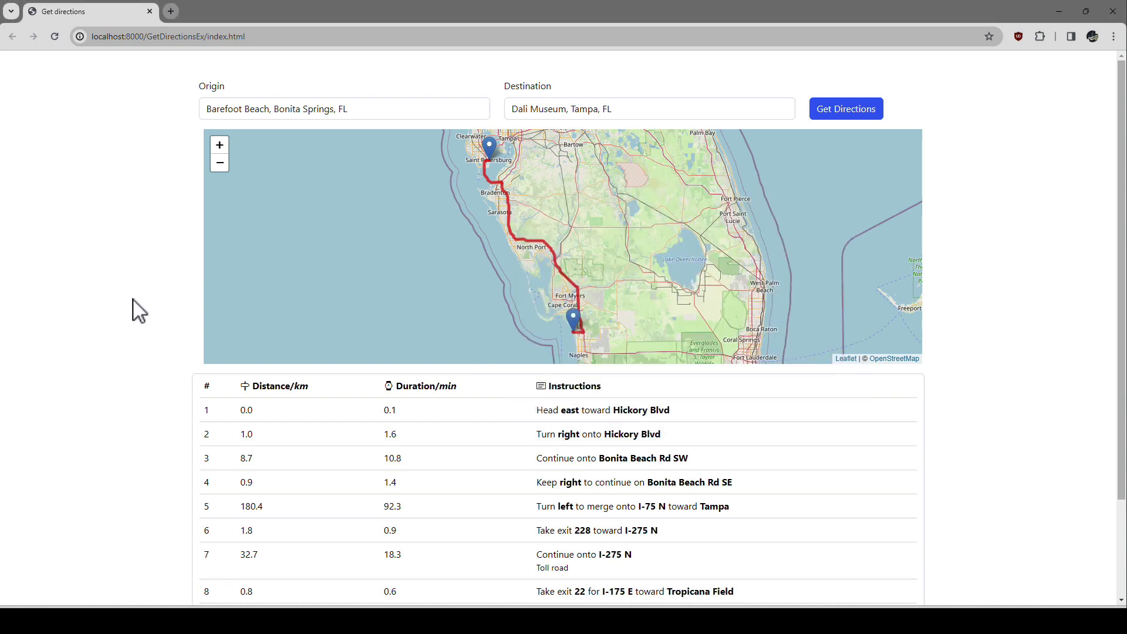
pyautogui.moveTo(147, 437)
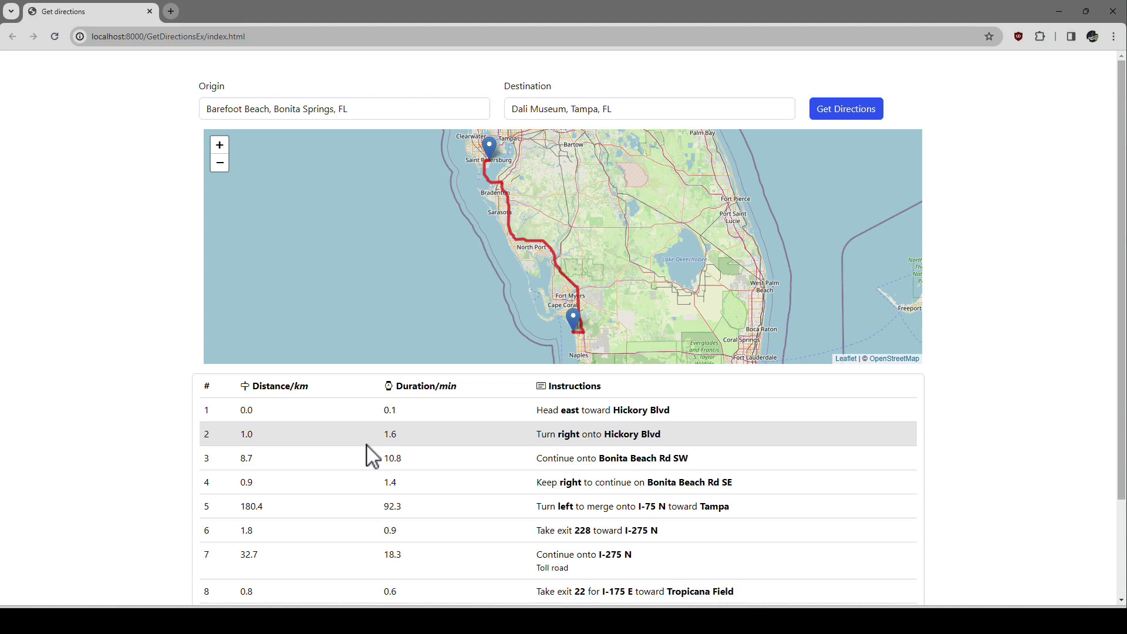
pyautogui.click(254, 108)
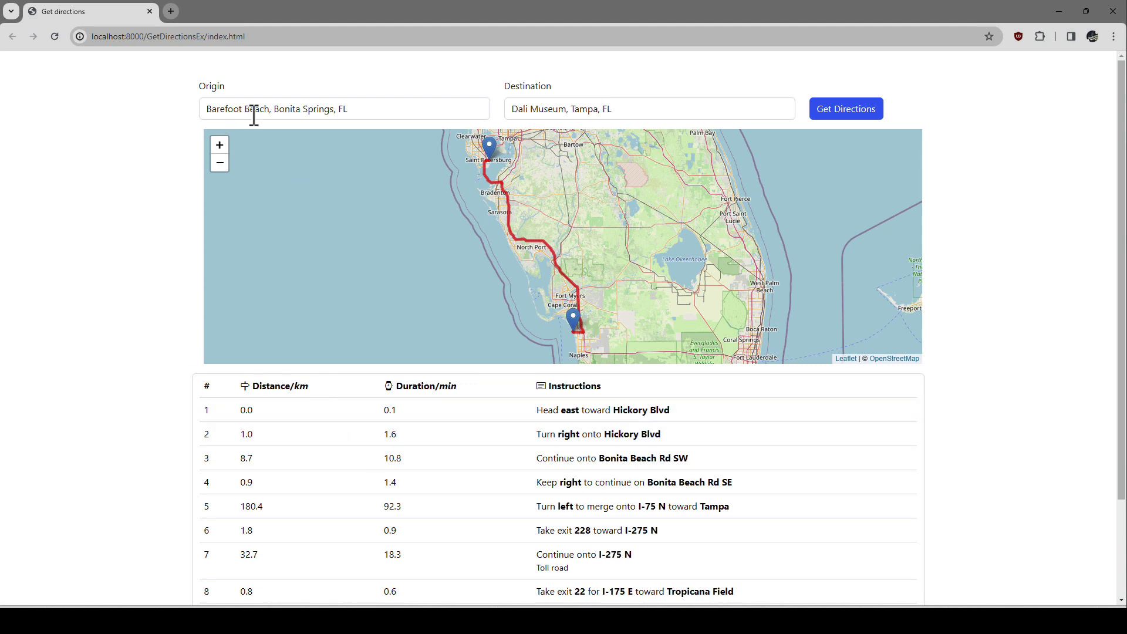
pyautogui.moveTo(195, 221)
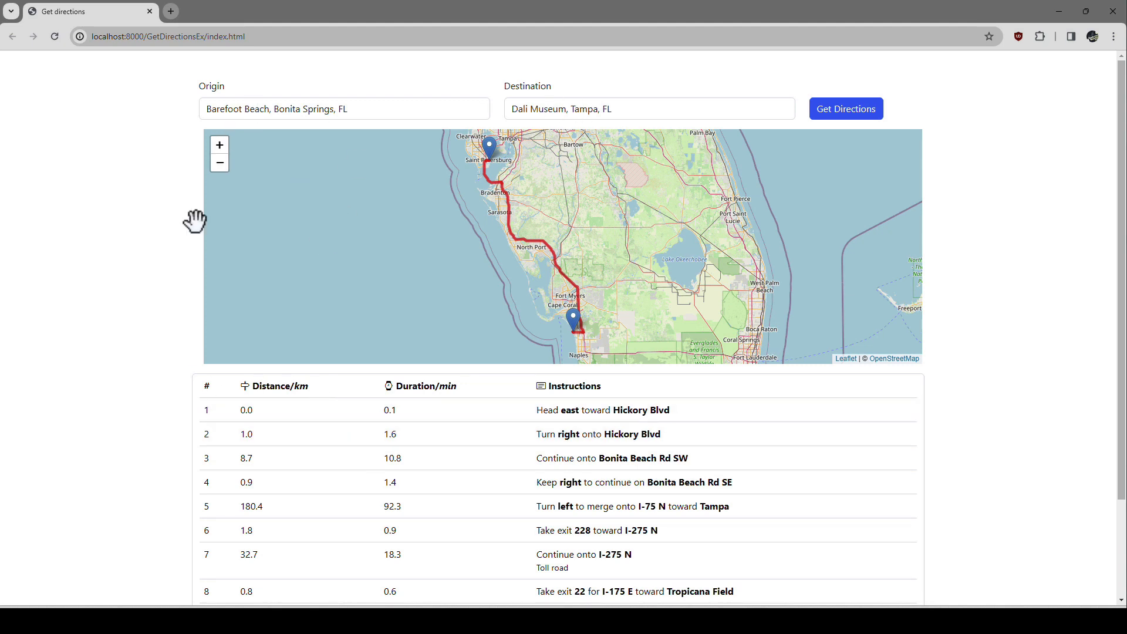
pyautogui.moveTo(7, 406)
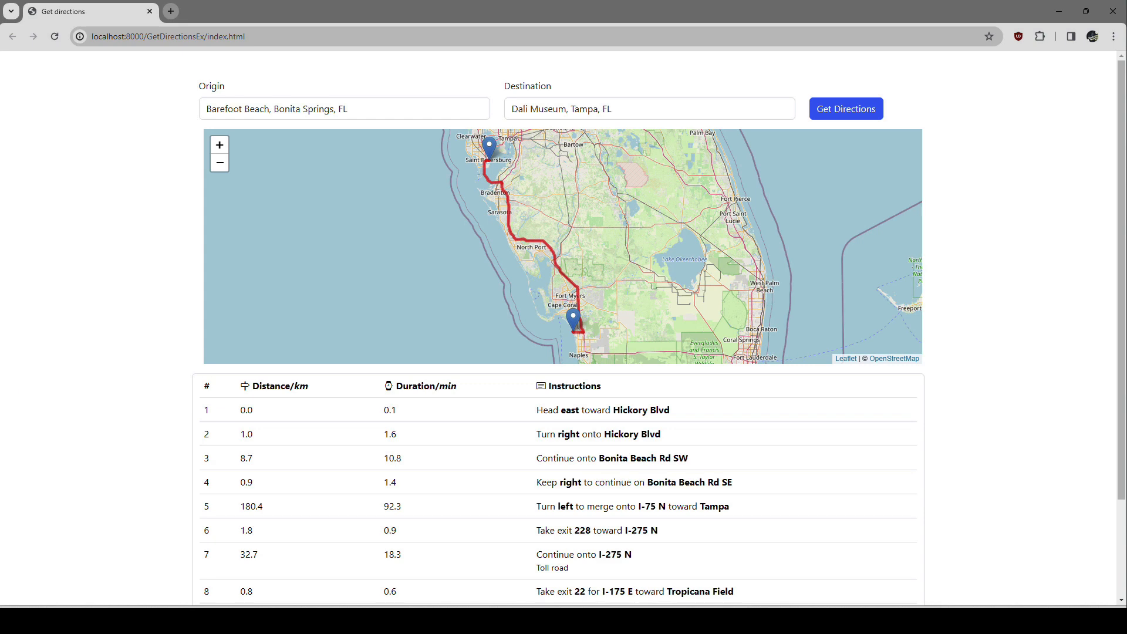
pyautogui.moveTo(171, 265)
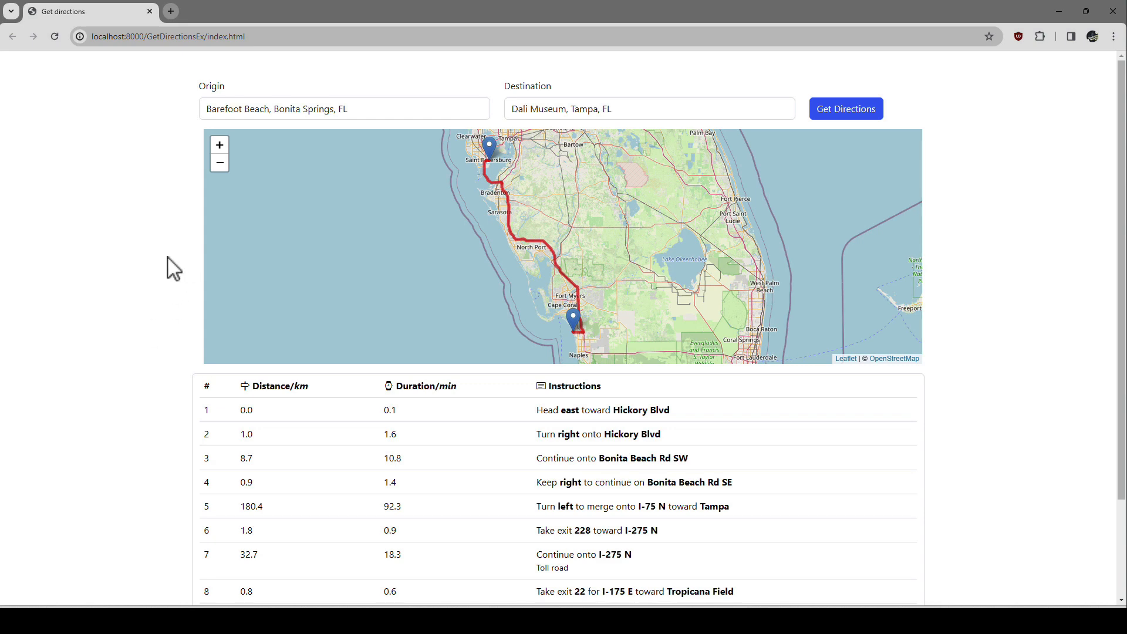
# Show Chrome DevTools (F12) and switch to its Network panel after the page reloads.
pyautogui.press('F12')
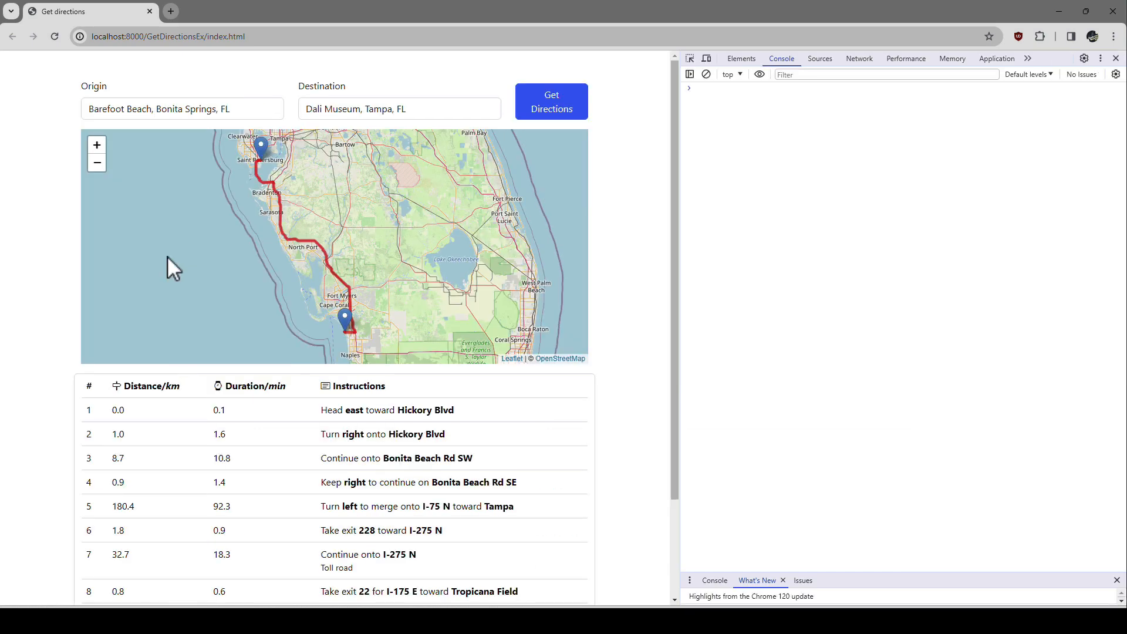
pyautogui.moveTo(216, 70)
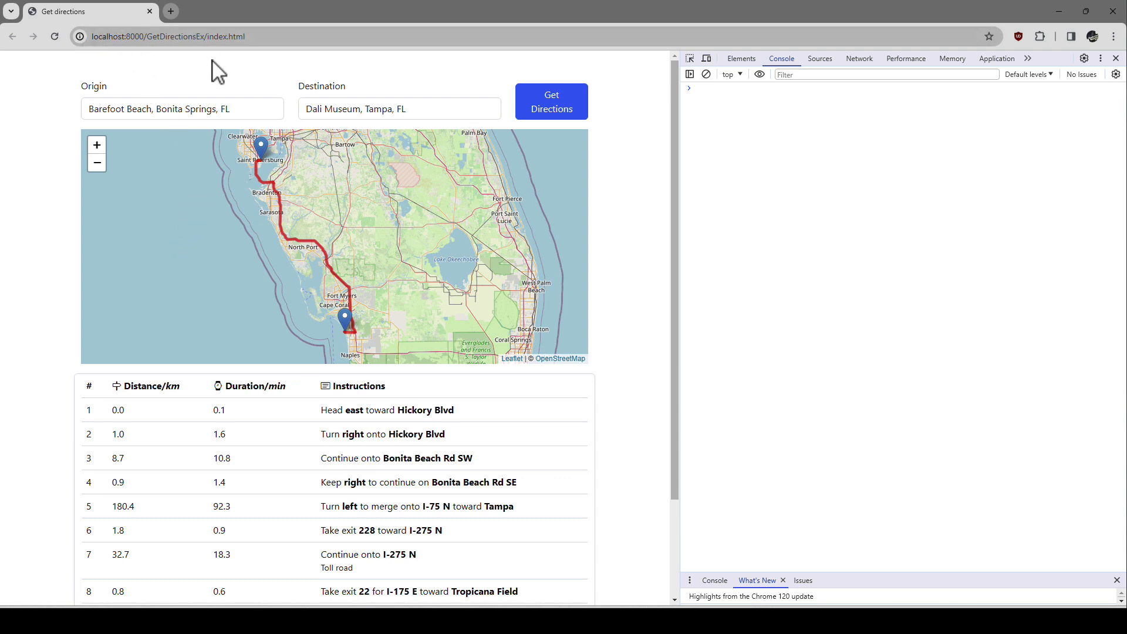
pyautogui.moveTo(804, 140)
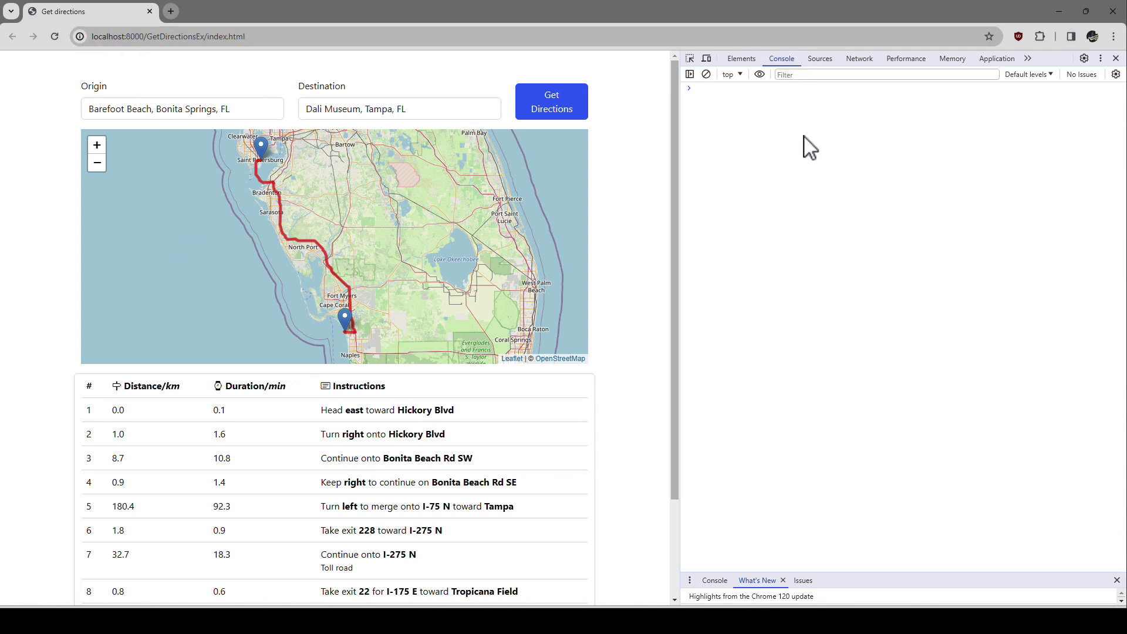
pyautogui.moveTo(329, 80)
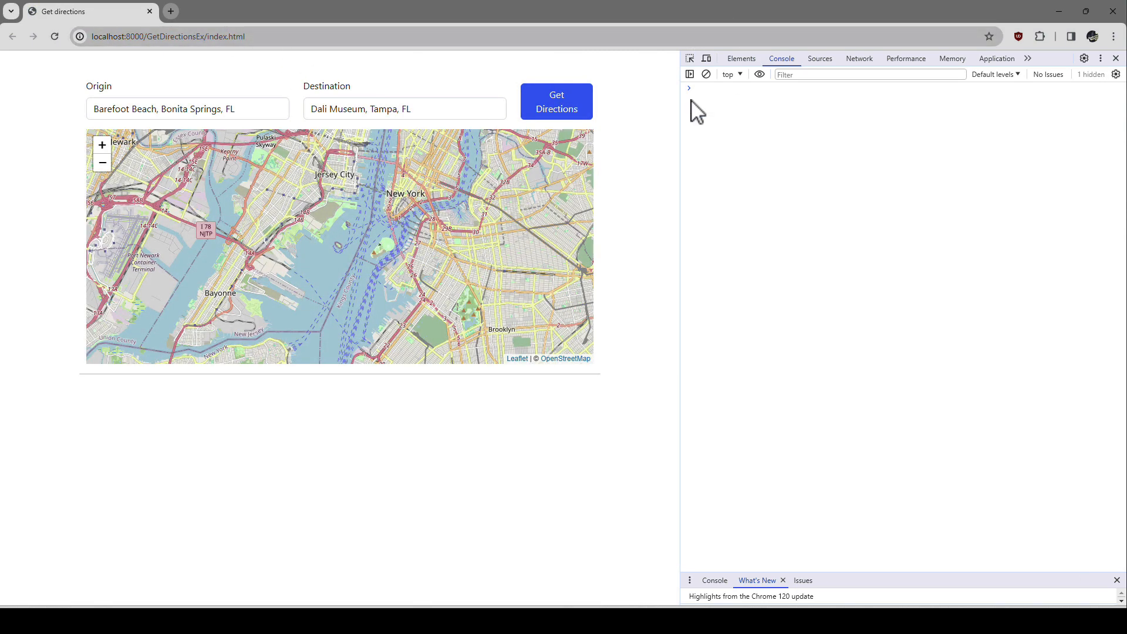
pyautogui.click(860, 59)
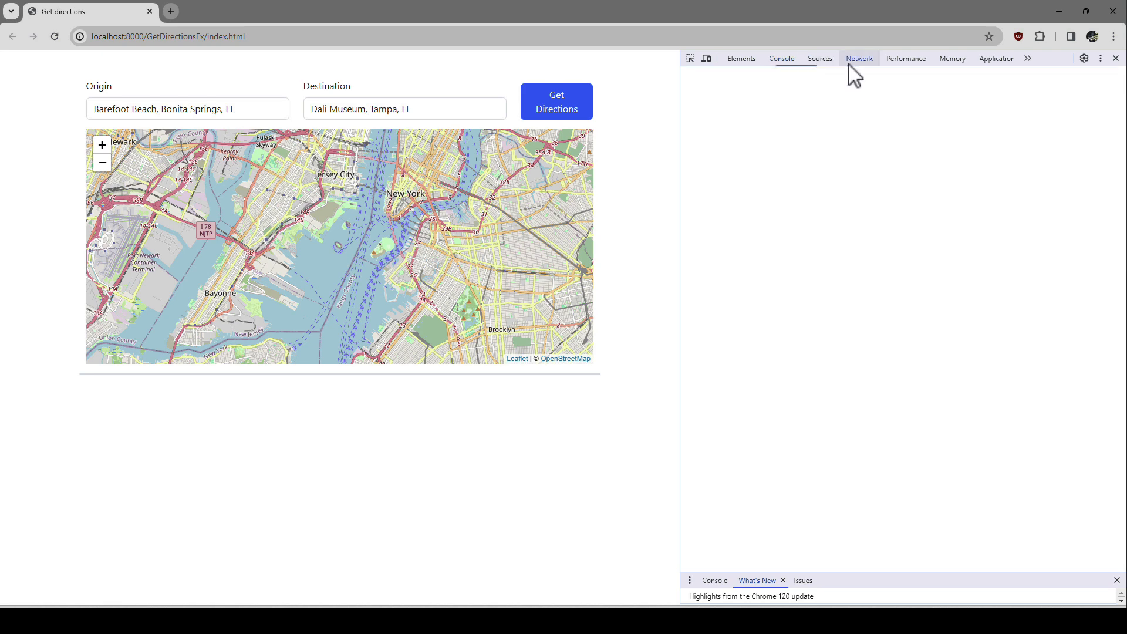
# List the page's network requests and preview two map tile PNG requests as street-map squares.
pyautogui.click(859, 58)
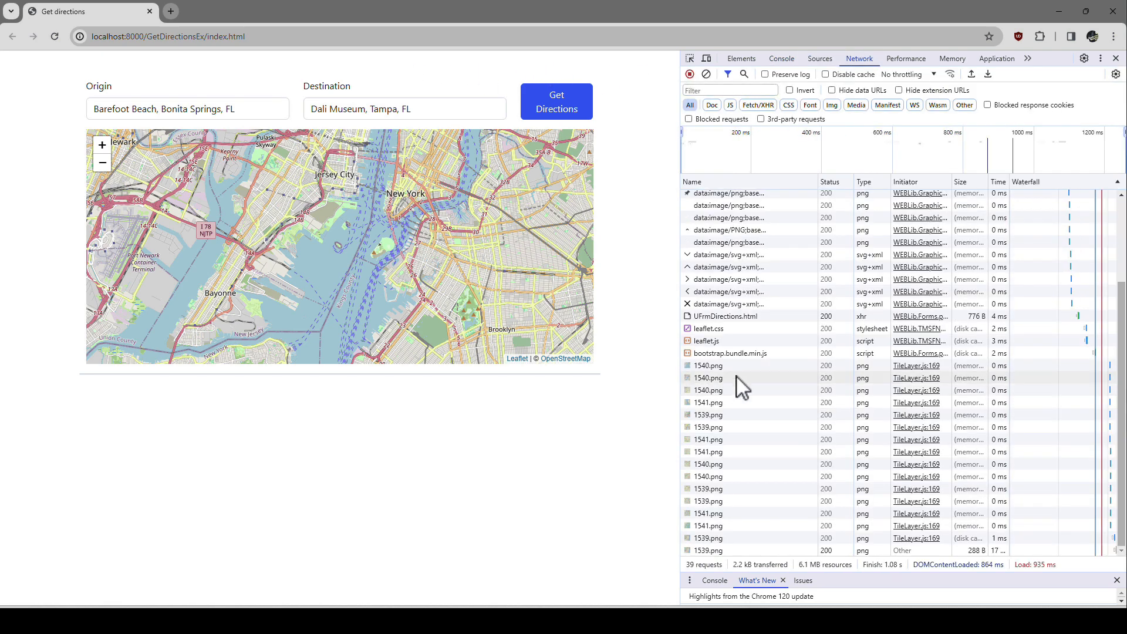
pyautogui.moveTo(745, 390)
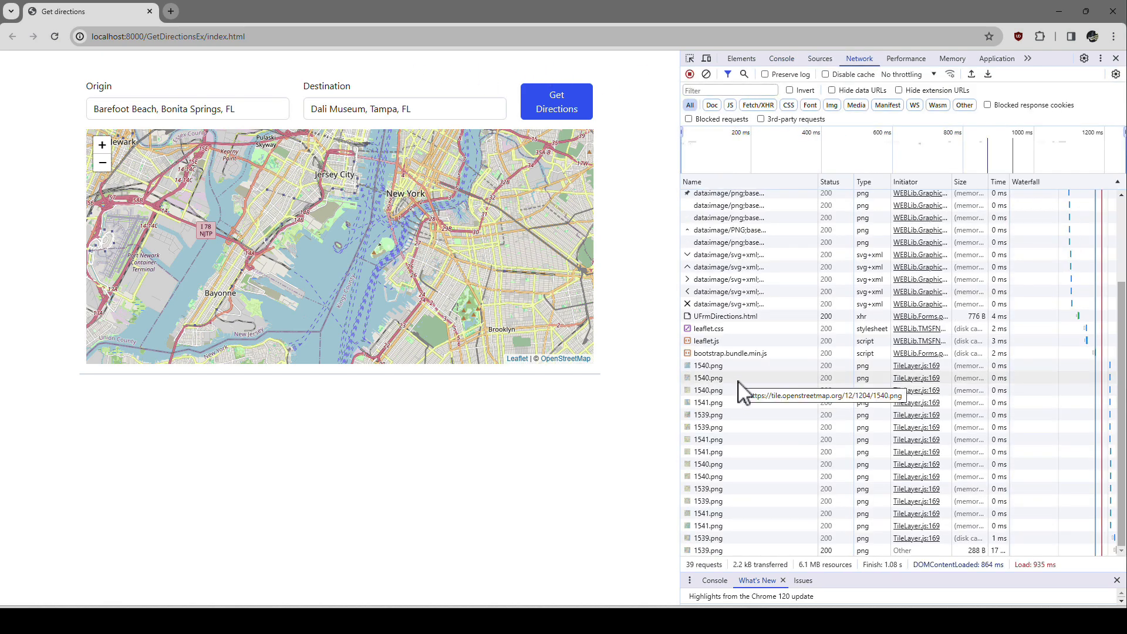
pyautogui.click(708, 427)
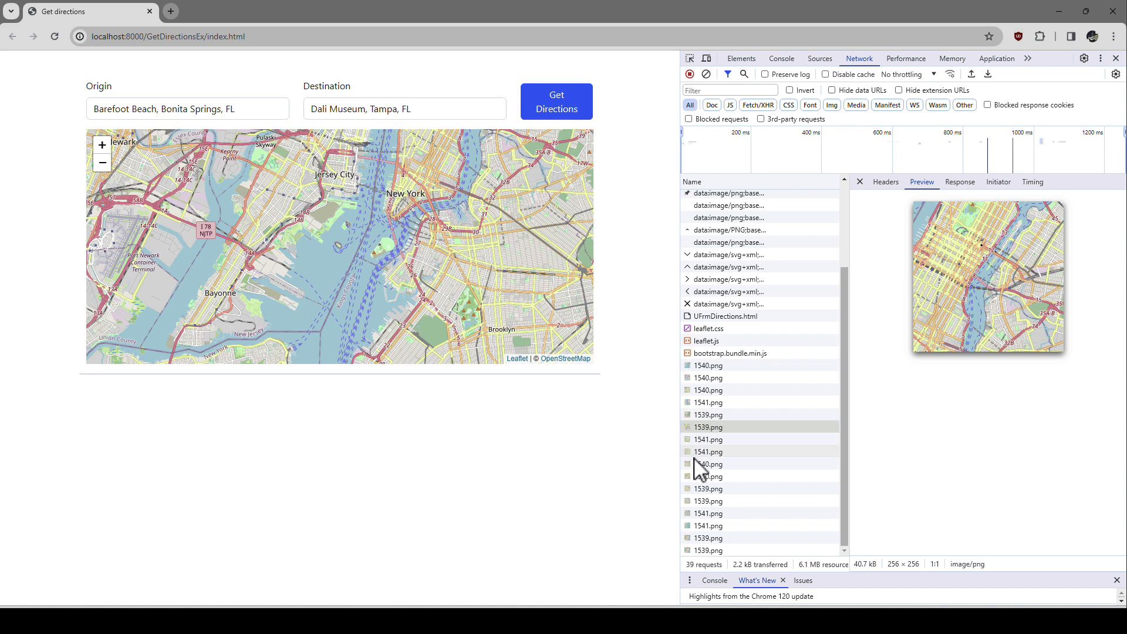
pyautogui.click(708, 514)
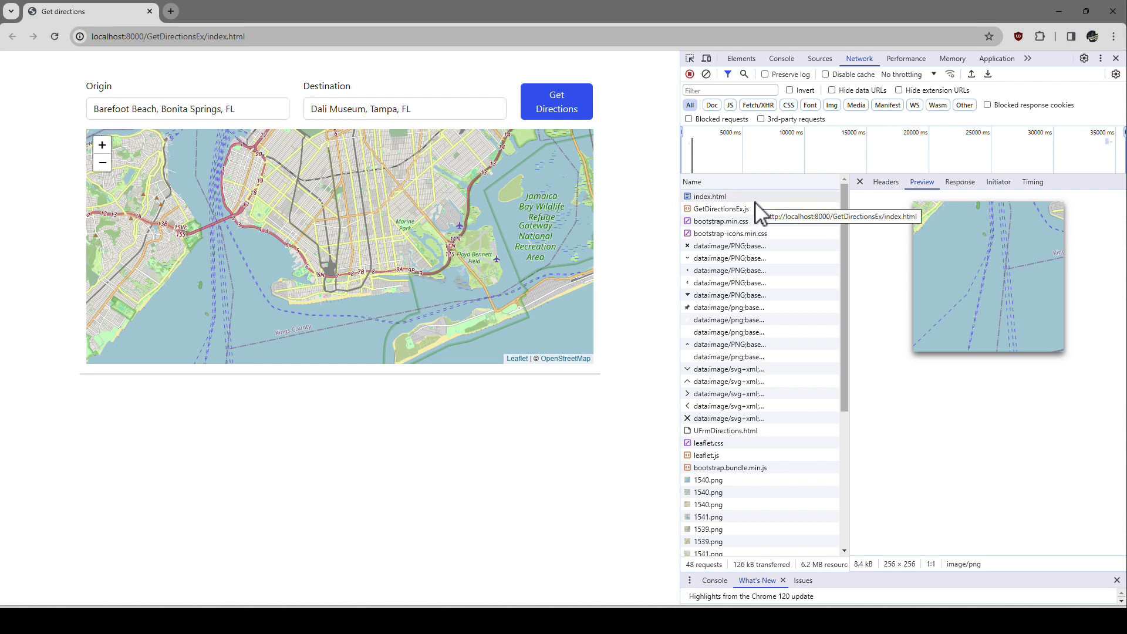
pyautogui.moveTo(668, 282)
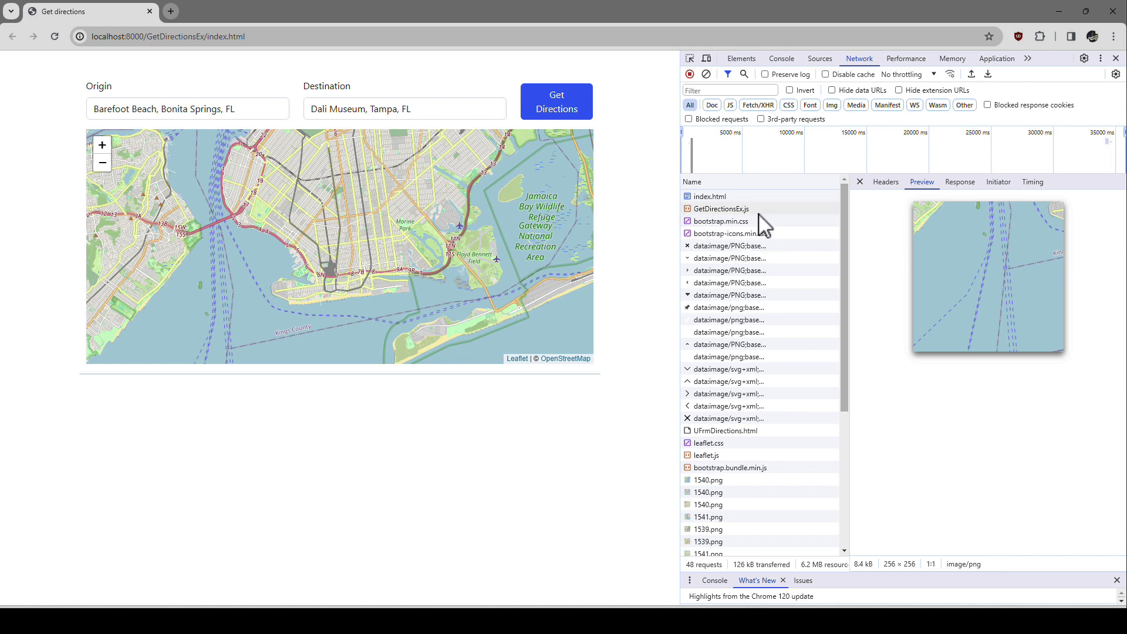
pyautogui.moveTo(761, 224)
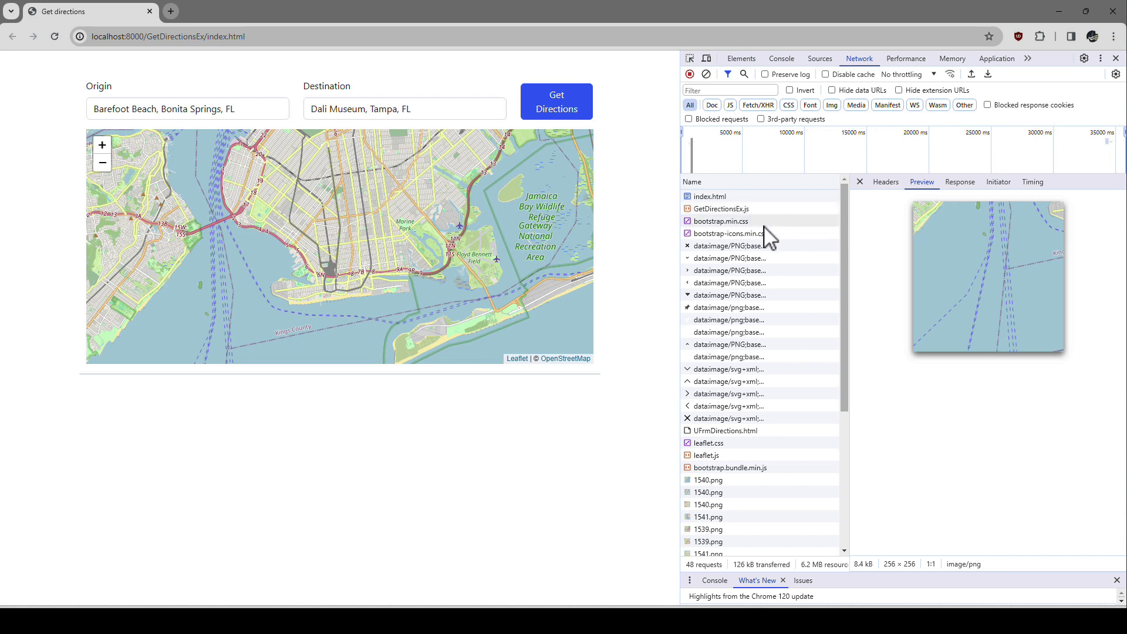
pyautogui.moveTo(768, 235)
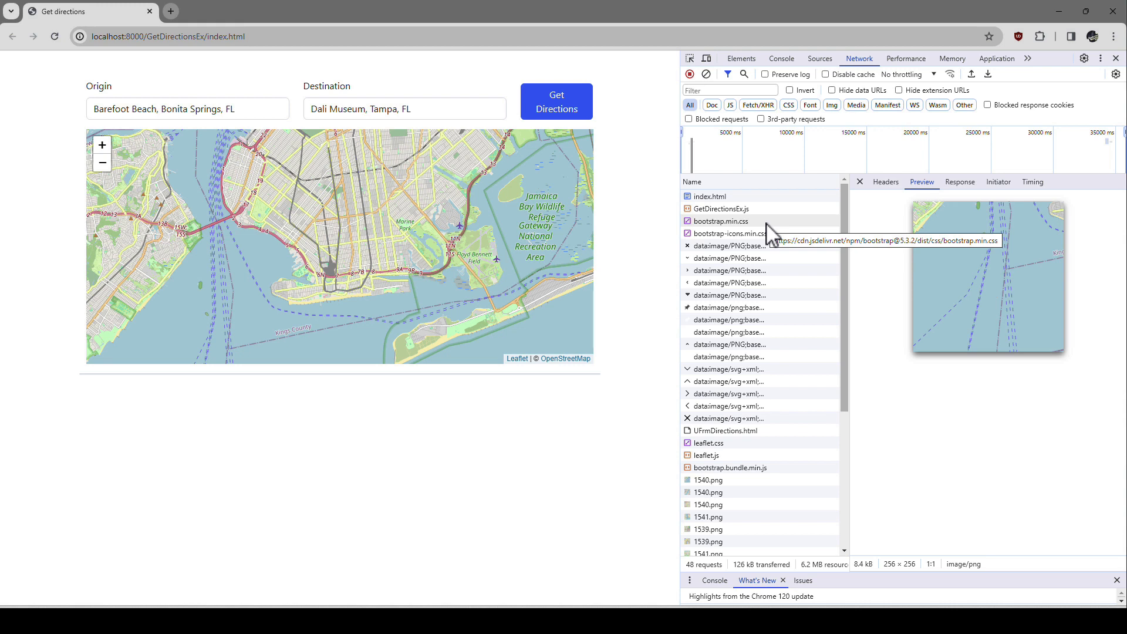
pyautogui.moveTo(768, 242)
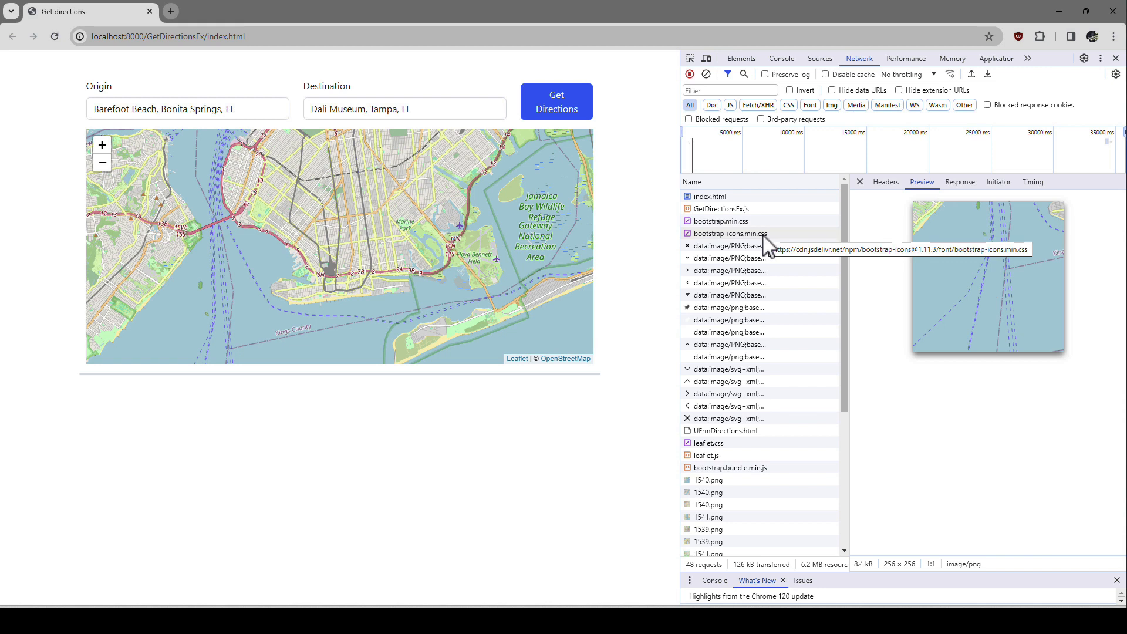
pyautogui.moveTo(474, 420)
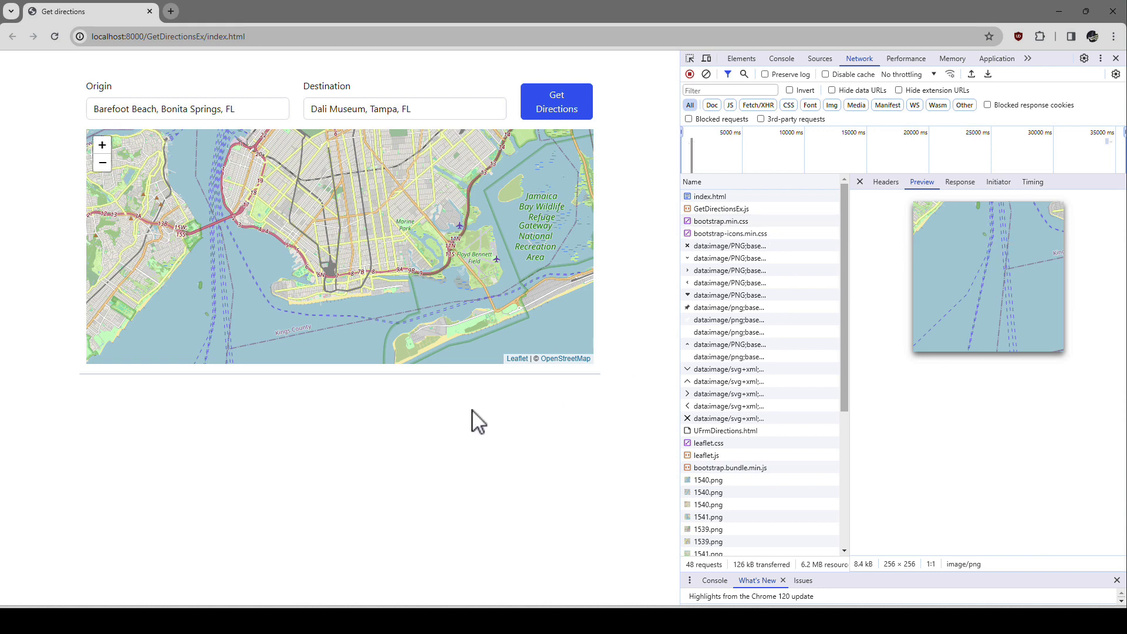
pyautogui.moveTo(651, 294)
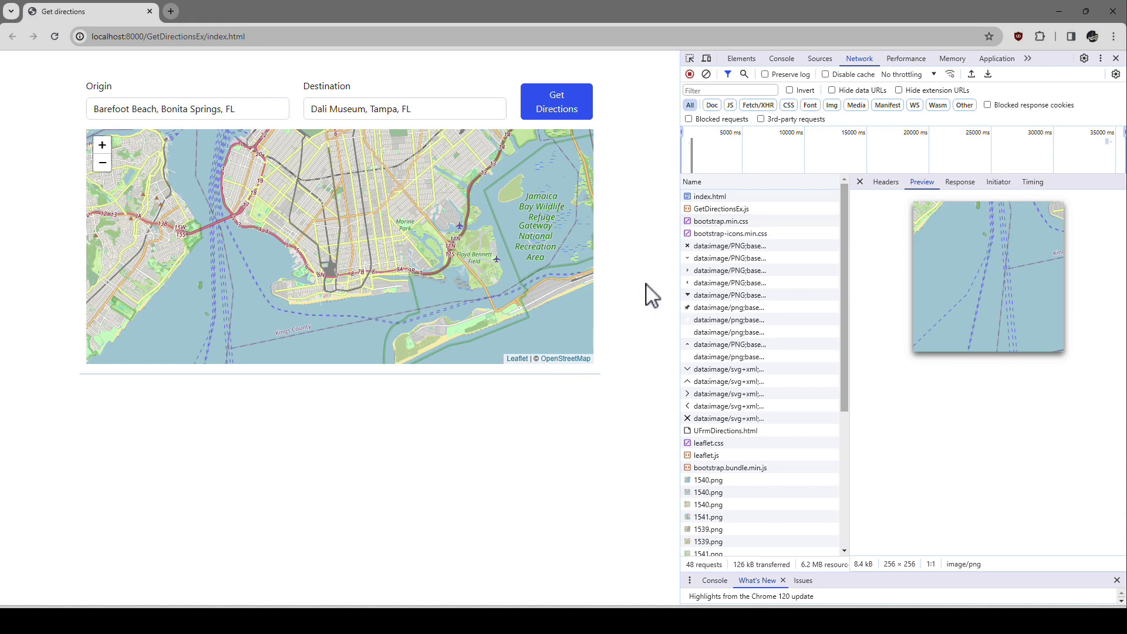
pyautogui.moveTo(649, 265)
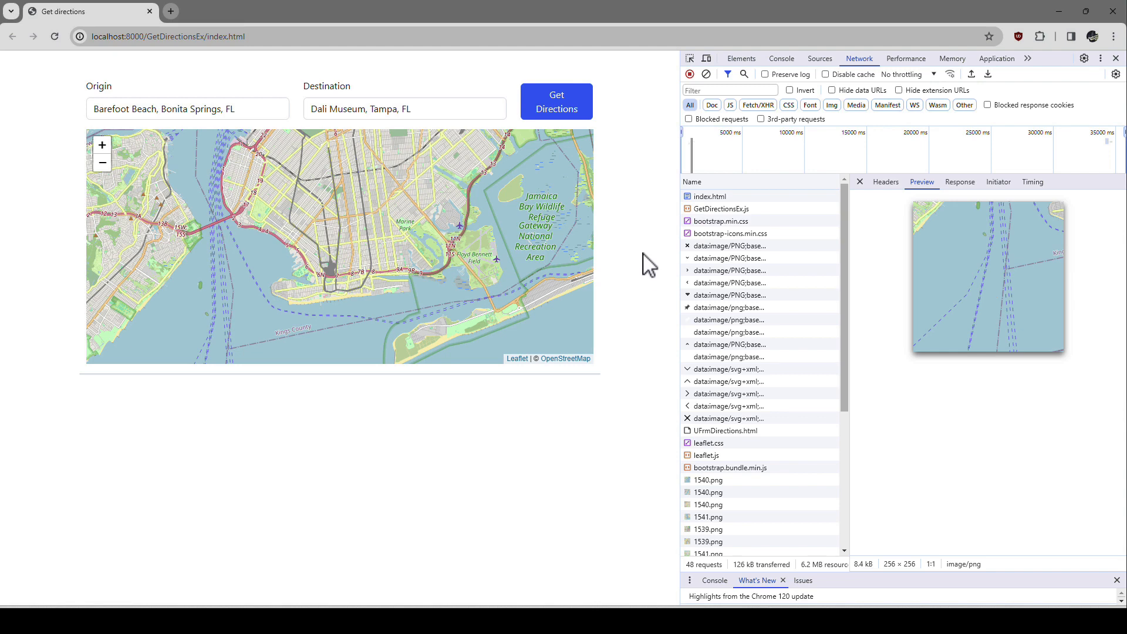
# Fetch the Bonita Springs–Tampa directions again and scroll through the 11-step instruction table.
pyautogui.click(557, 101)
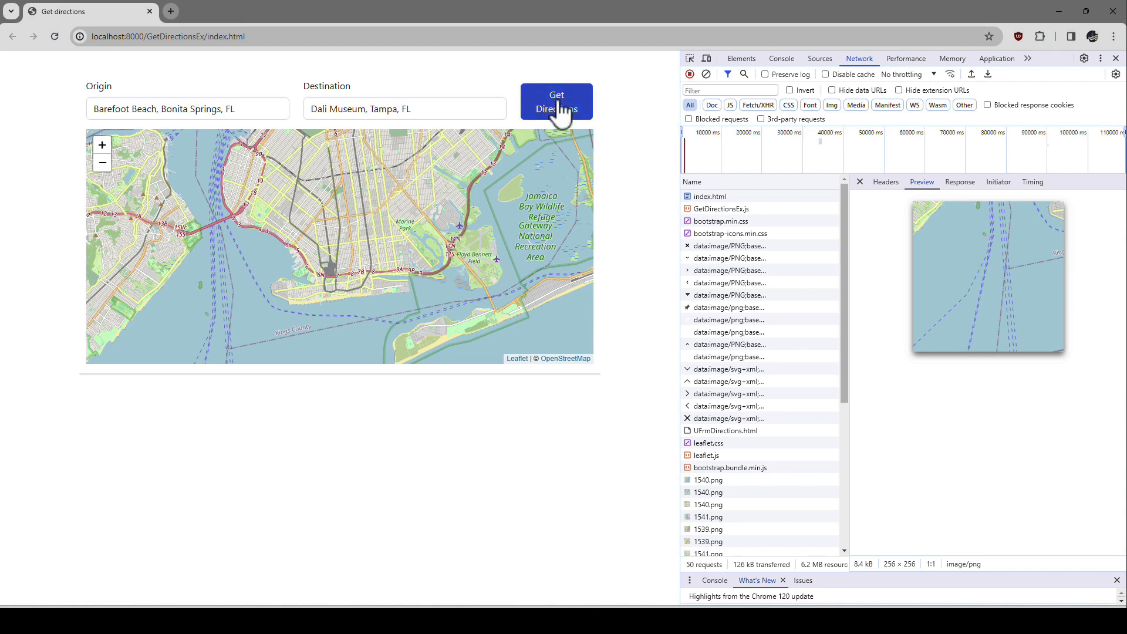
pyautogui.click(557, 101)
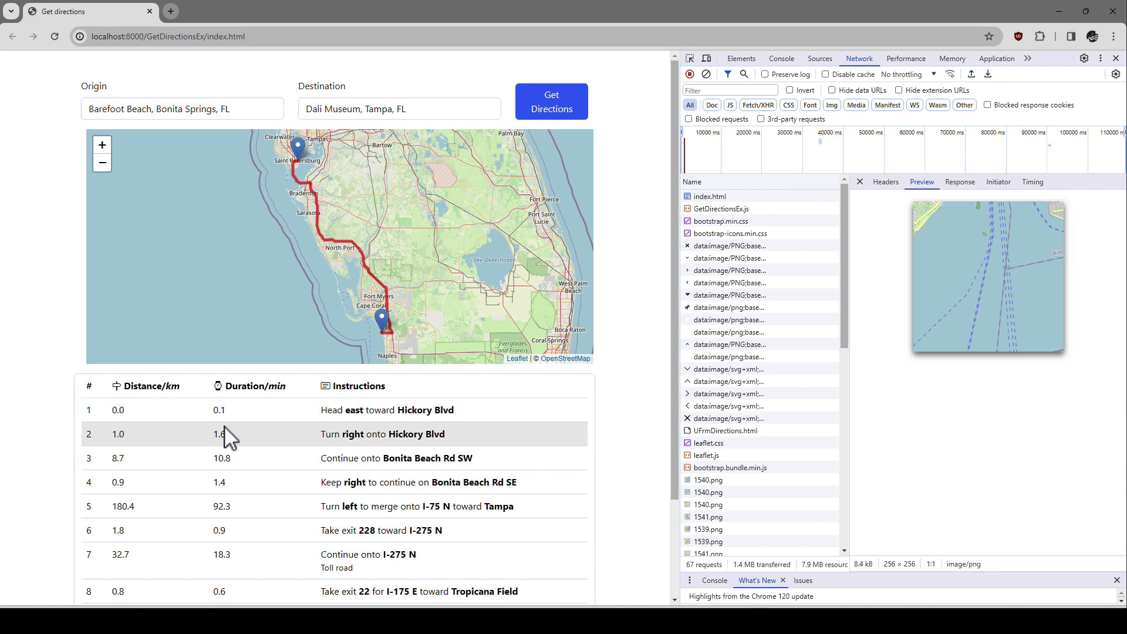
pyautogui.scroll(-3)
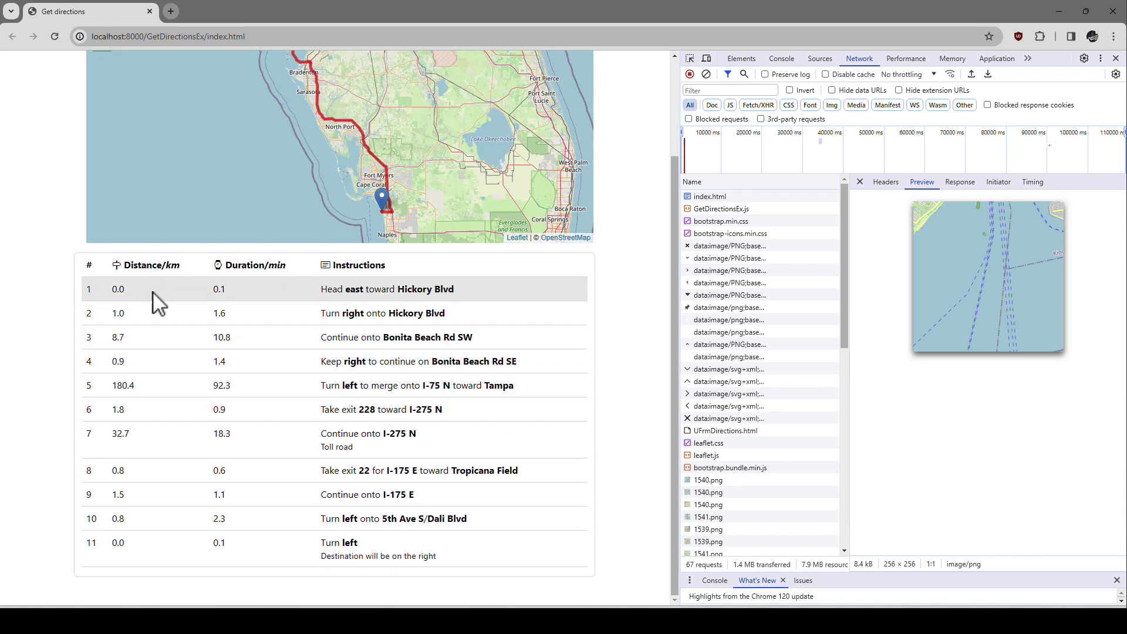
pyautogui.moveTo(218, 284)
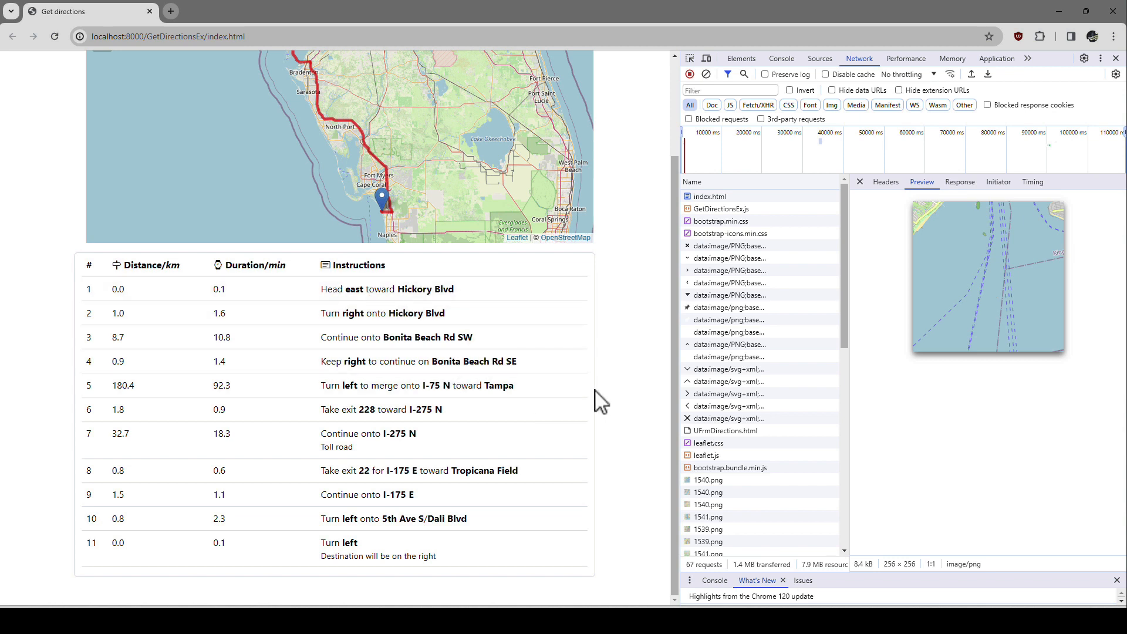
pyautogui.moveTo(610, 404)
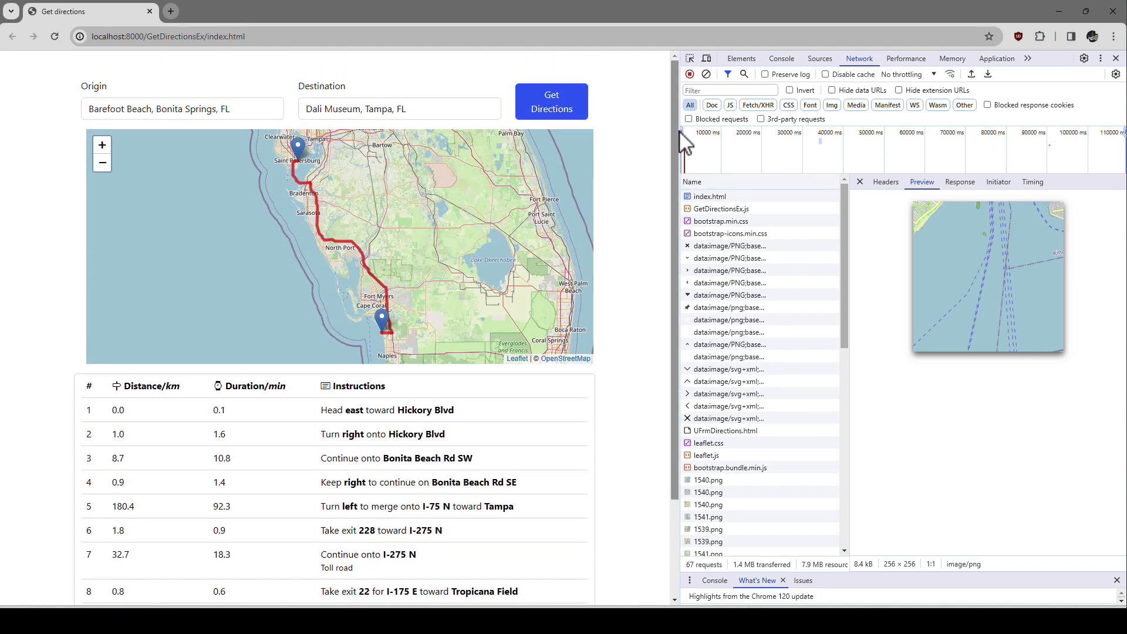
# Show the DrivingDirections POST request headers and select its beta1.flixengineering.com URL.
pyautogui.scroll(-3)
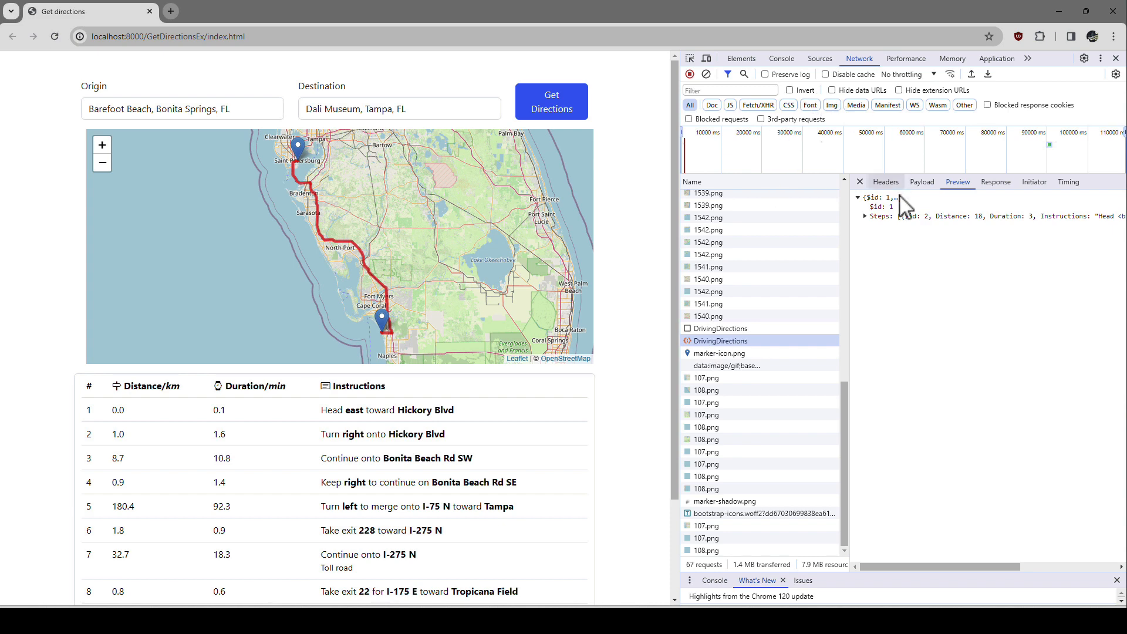
pyautogui.click(885, 181)
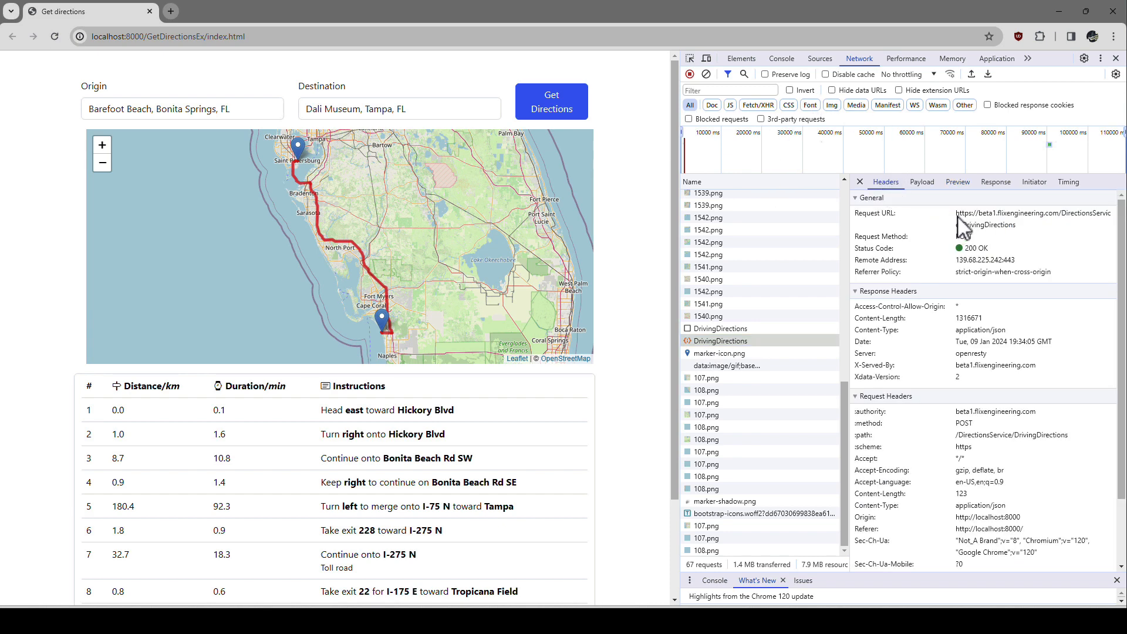
pyautogui.doubleClick(1034, 213)
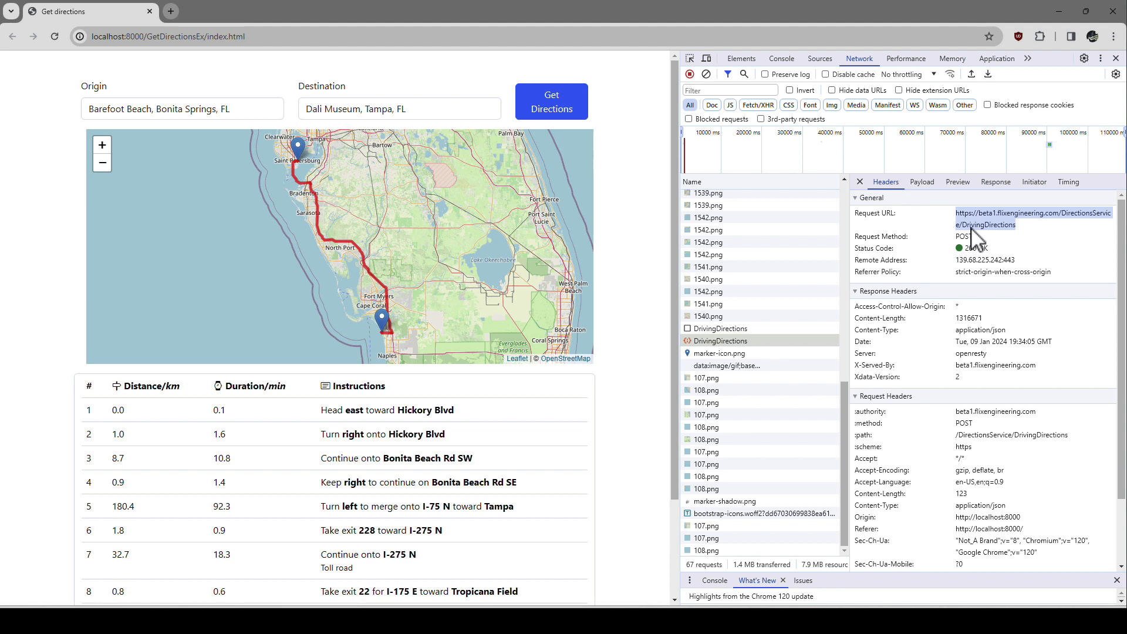
pyautogui.moveTo(668, 272)
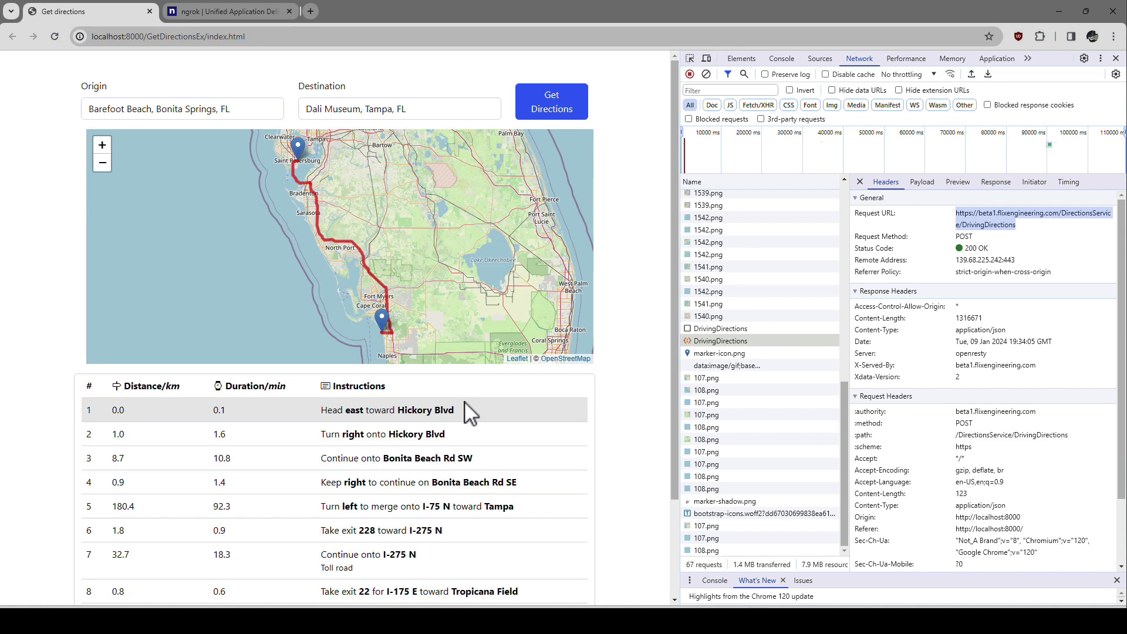
pyautogui.click(226, 10)
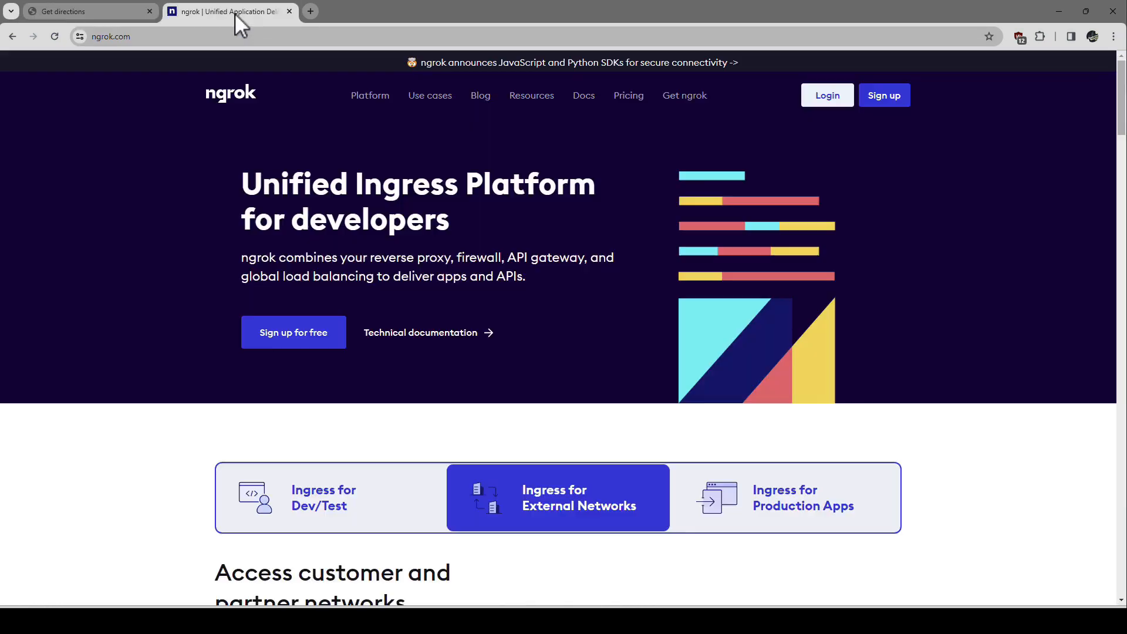
pyautogui.moveTo(283, 198)
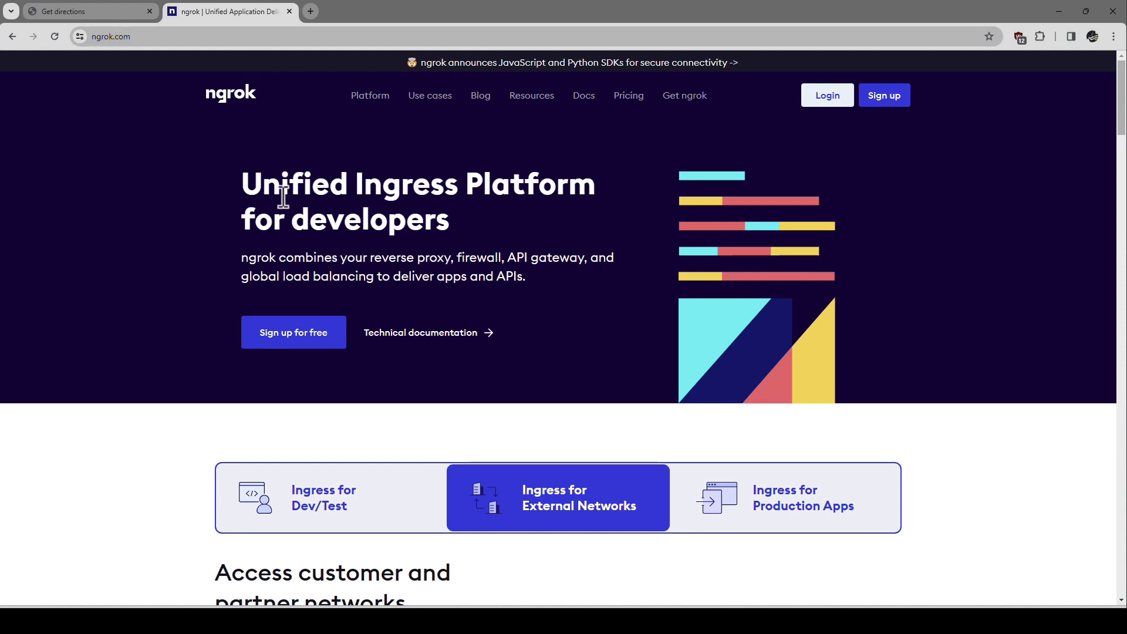
pyautogui.click(90, 11)
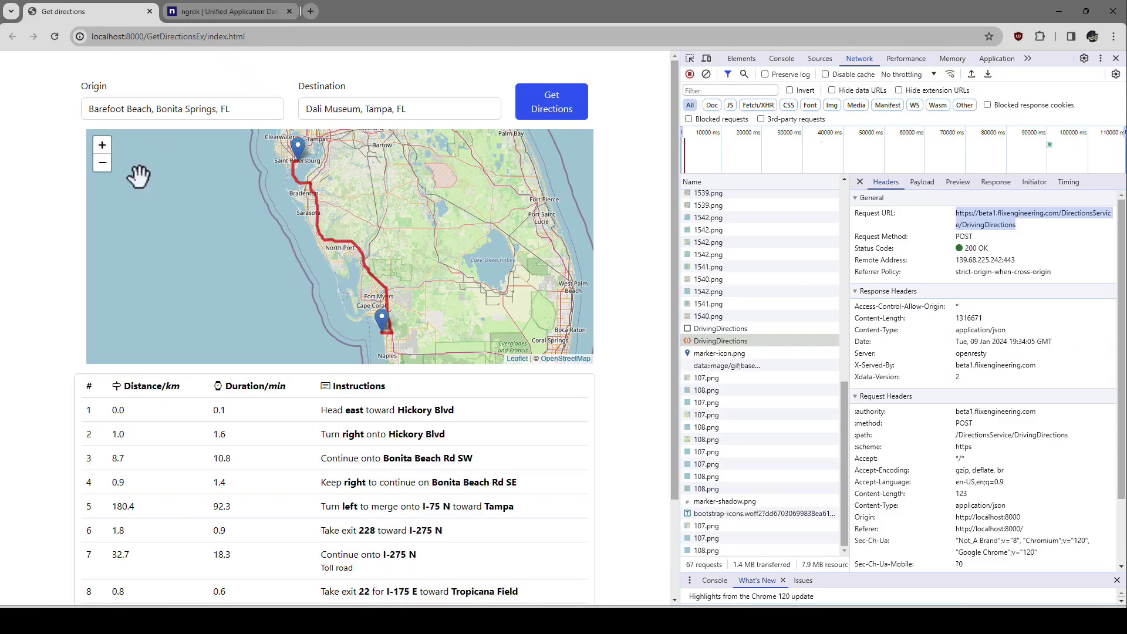
pyautogui.moveTo(57, 294)
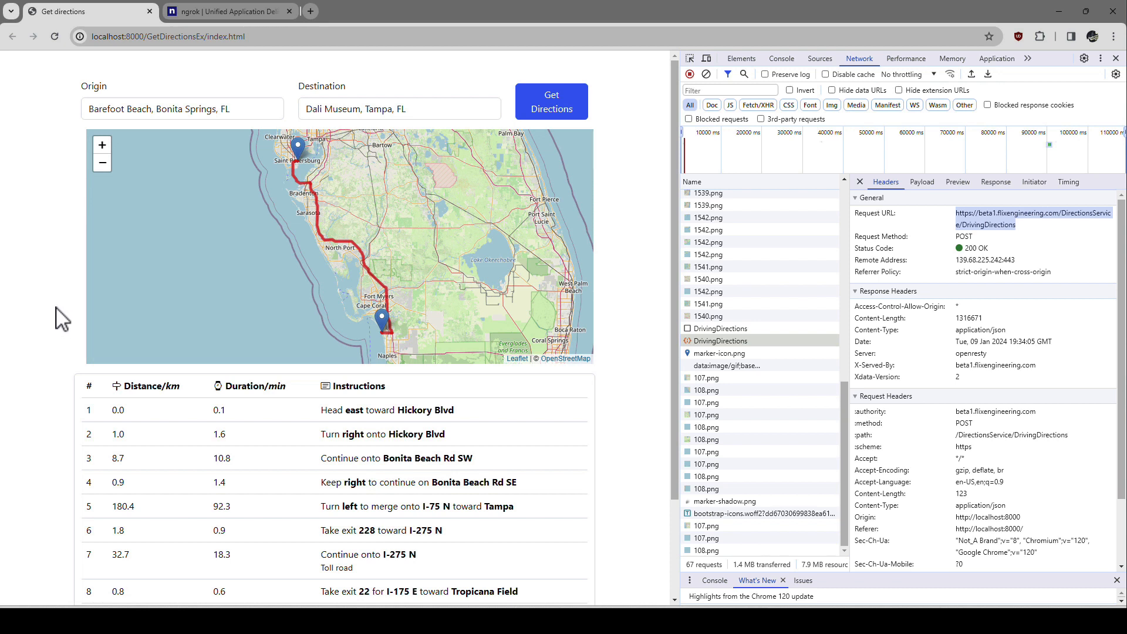
pyautogui.moveTo(76, 383)
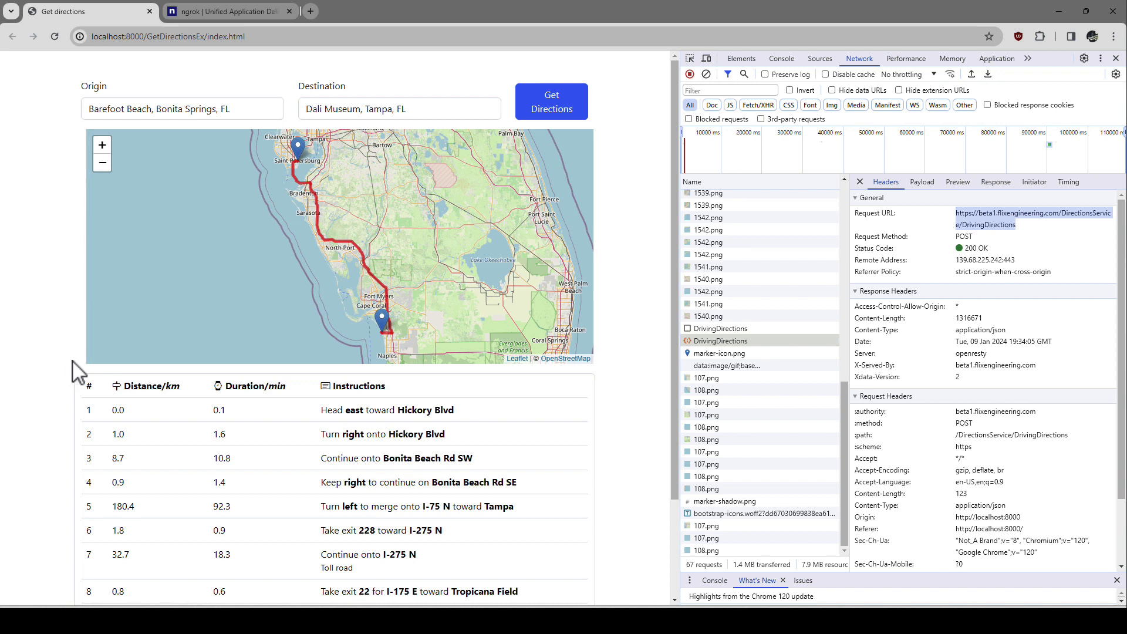
pyautogui.moveTo(47, 403)
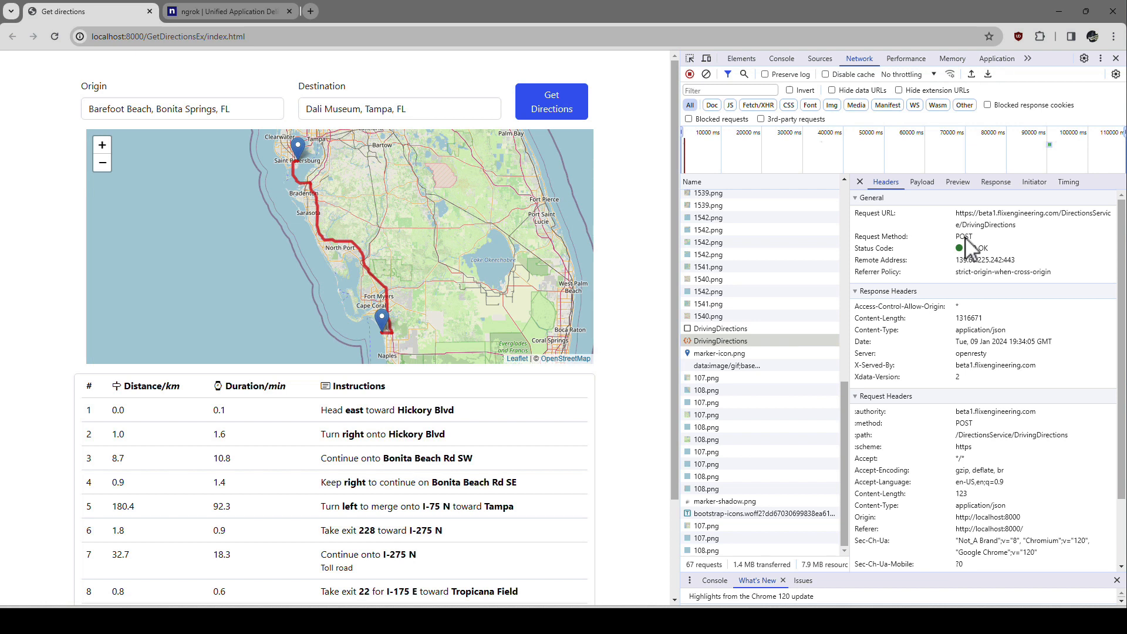
# View the DrivingDirections payload with Barefoot Beach origin and Dali Museum destination.
pyautogui.click(922, 181)
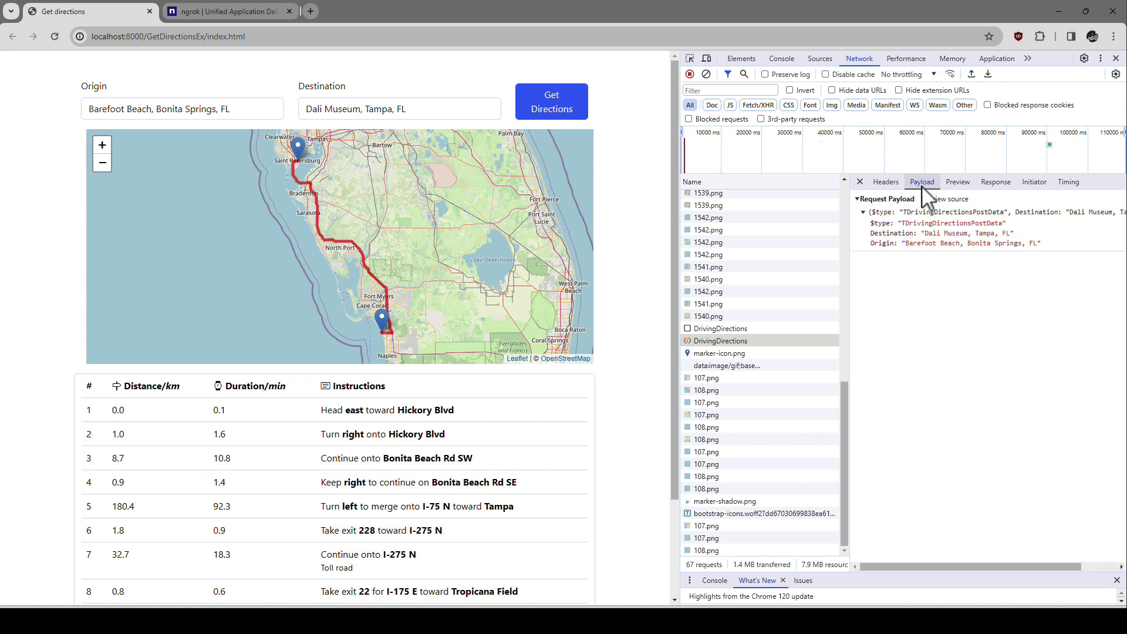
pyautogui.moveTo(869, 220)
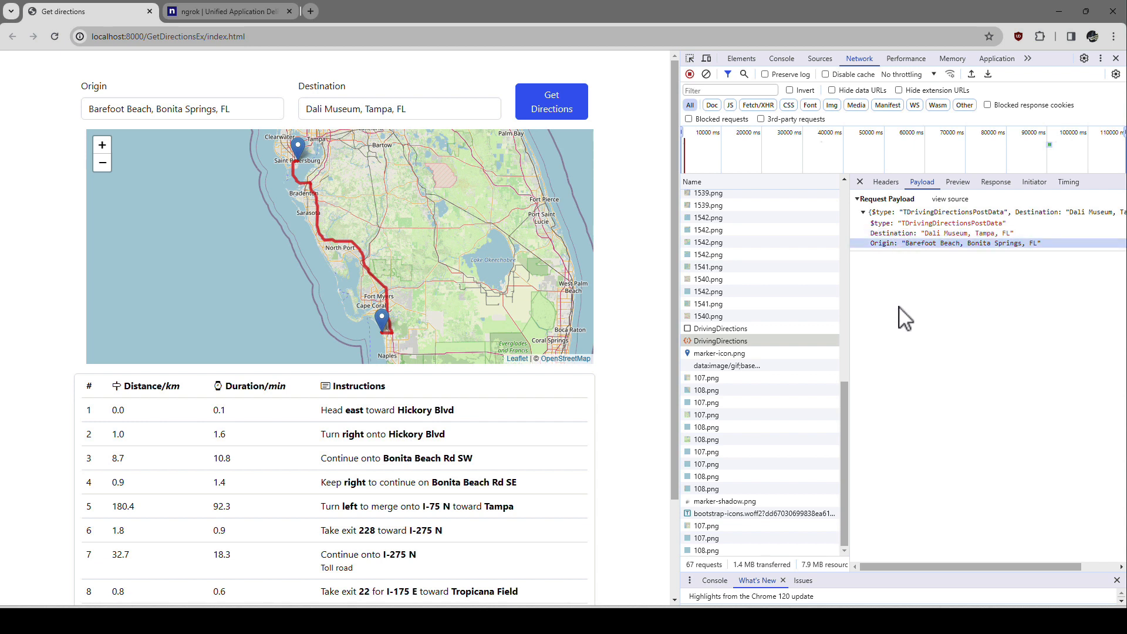
pyautogui.moveTo(892, 284)
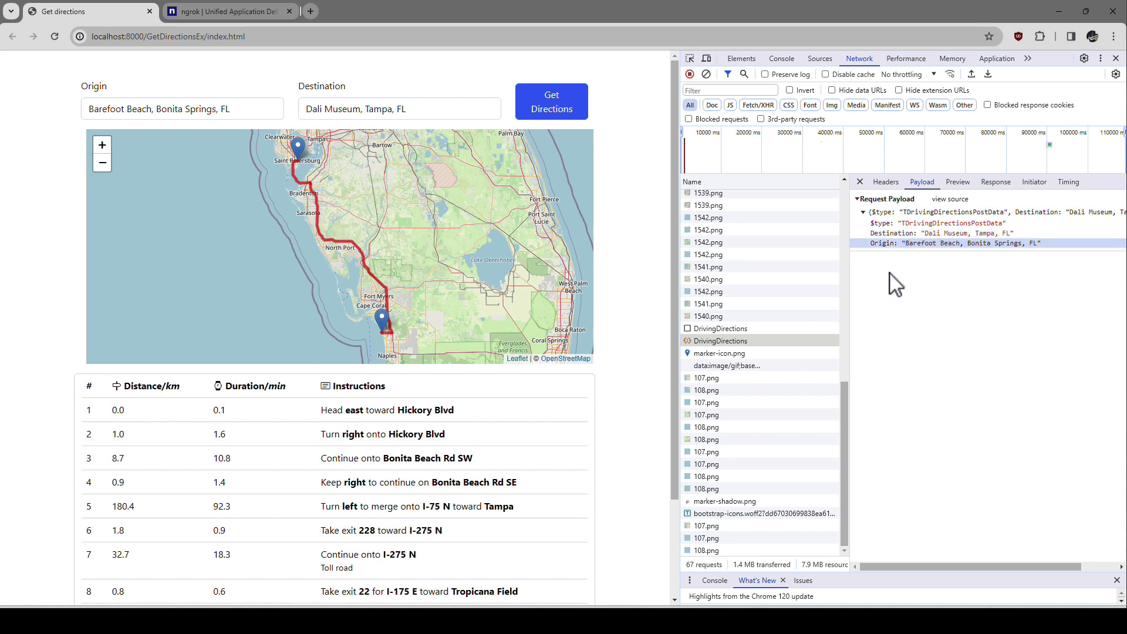
# View the DrivingDirections response JSON and highlight every Coordinates field in it.
pyautogui.click(996, 182)
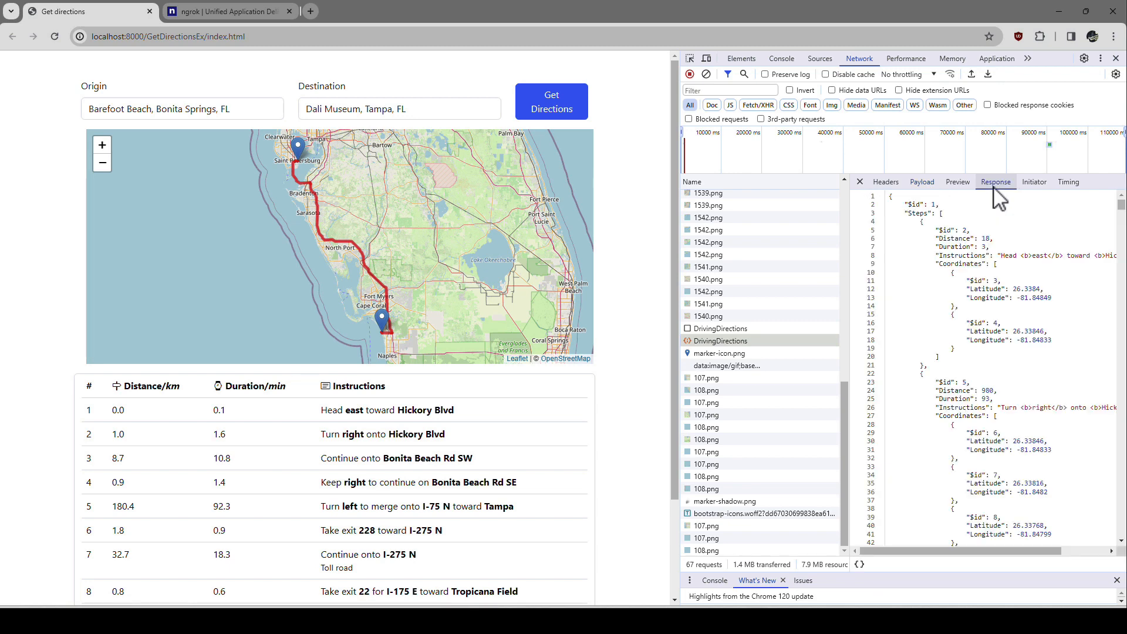
pyautogui.moveTo(920, 580)
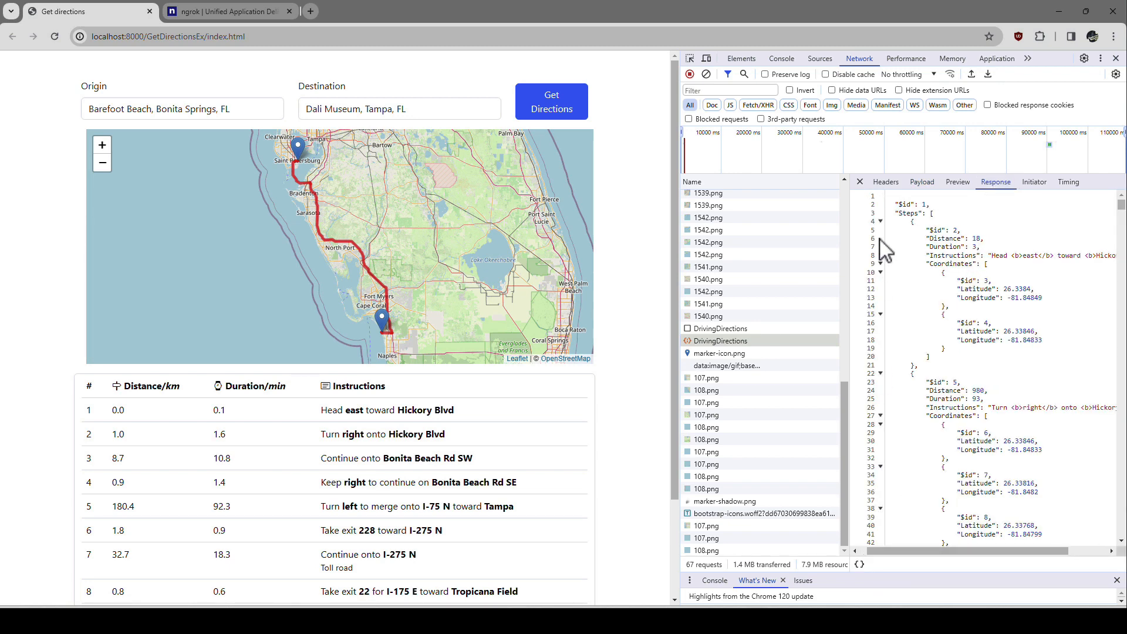
pyautogui.click(930, 213)
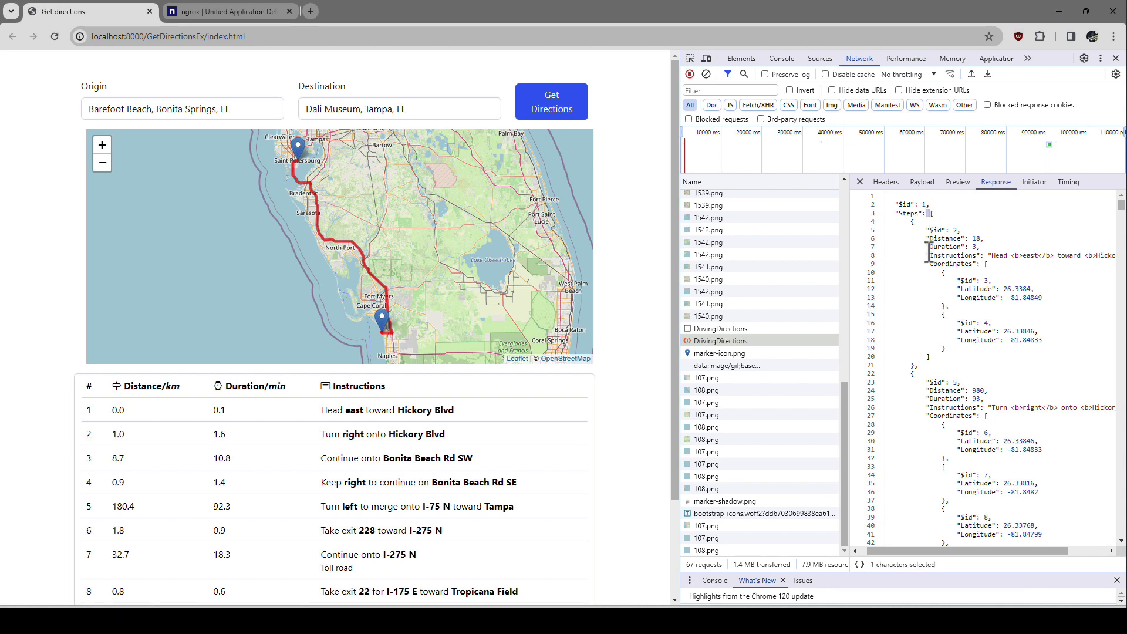
pyautogui.doubleClick(945, 239)
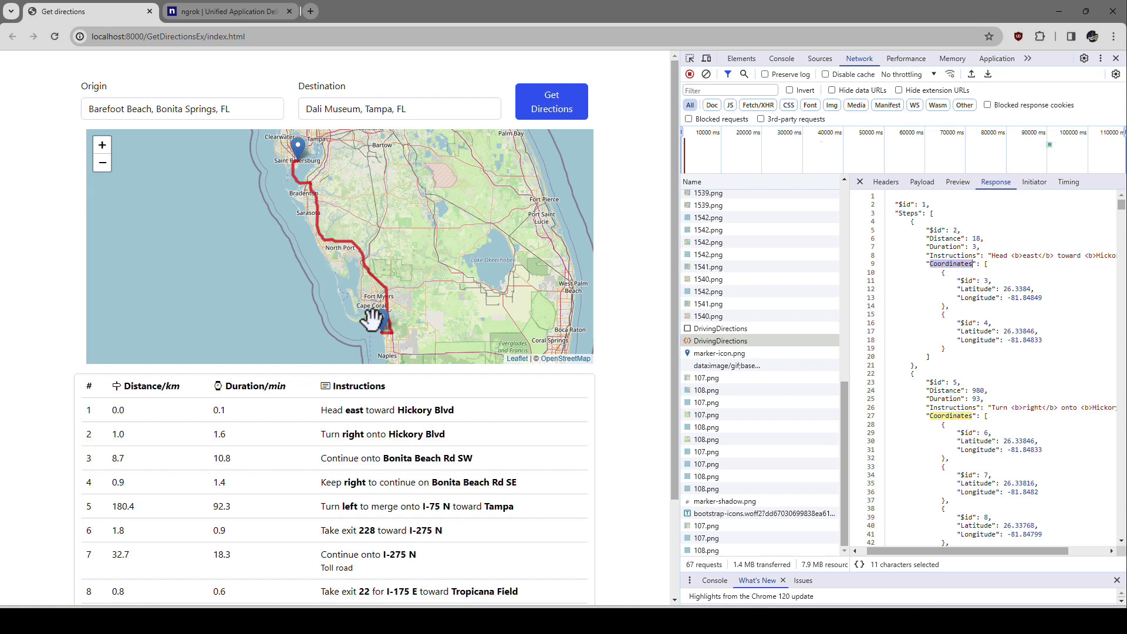
pyautogui.moveTo(300, 170)
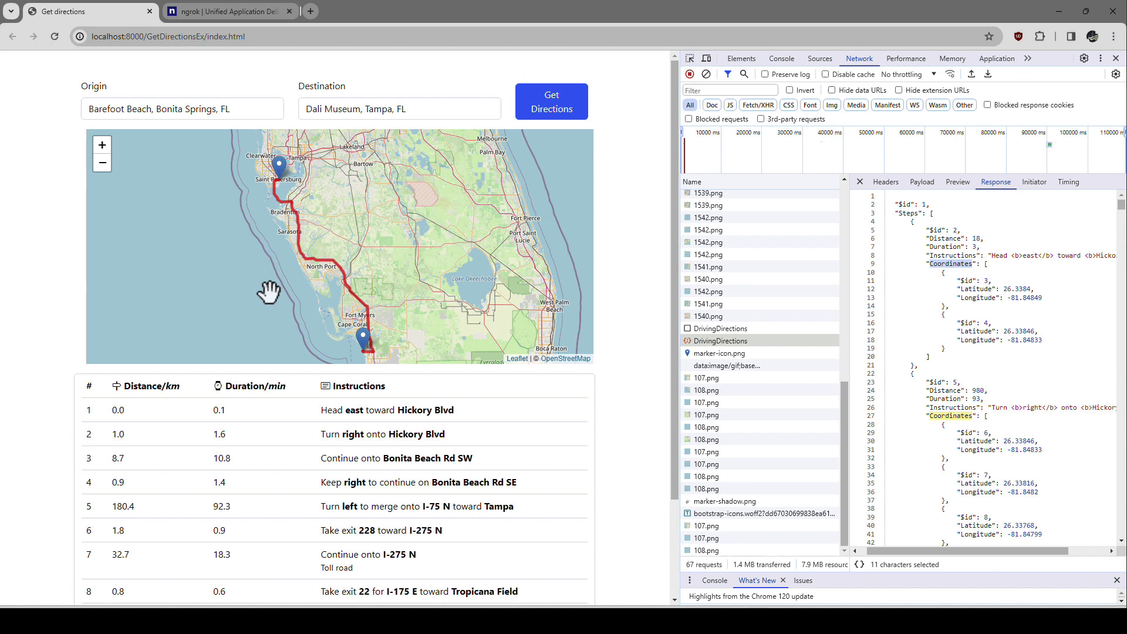
pyautogui.moveTo(259, 294)
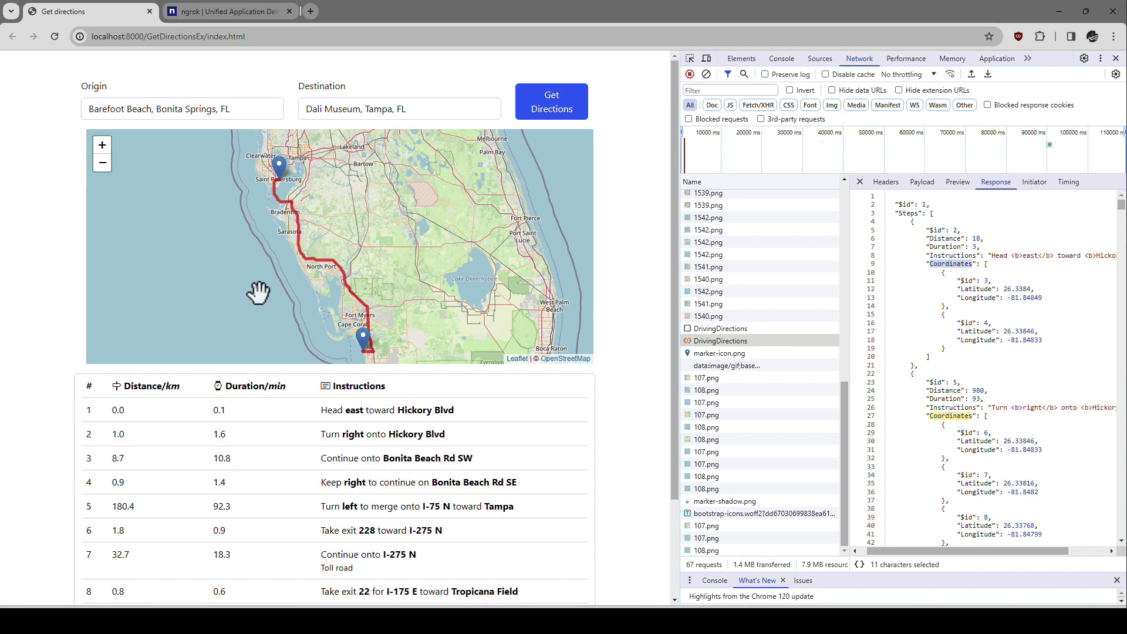
pyautogui.scroll(-3)
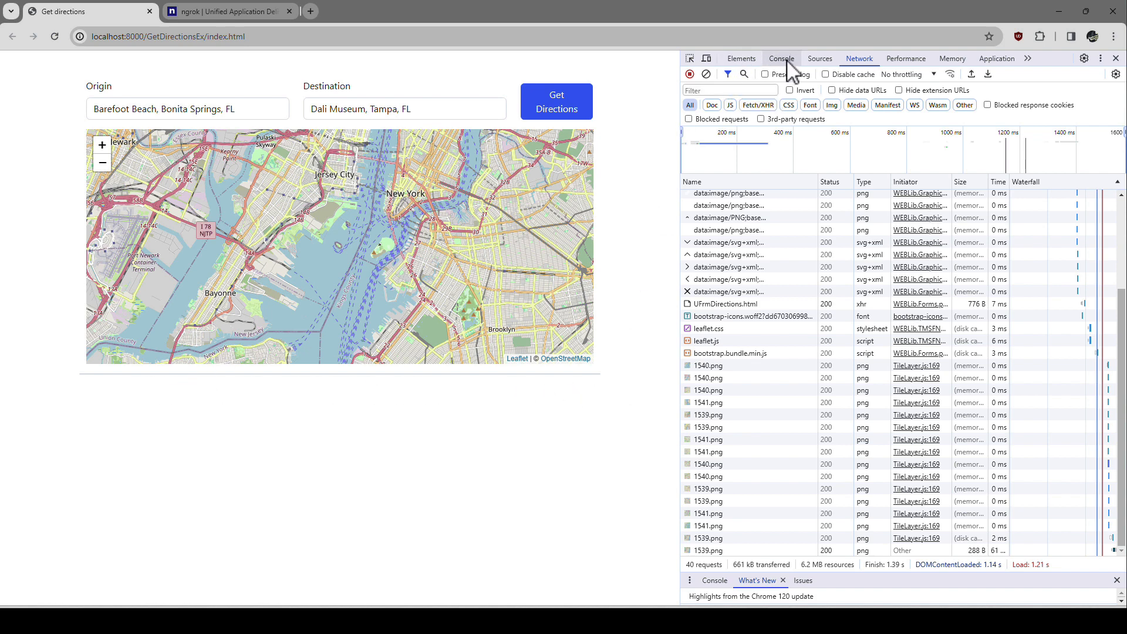
# Inspect the bordered row under the map in Elements, revealing its empty div#hookTable.
pyautogui.click(690, 58)
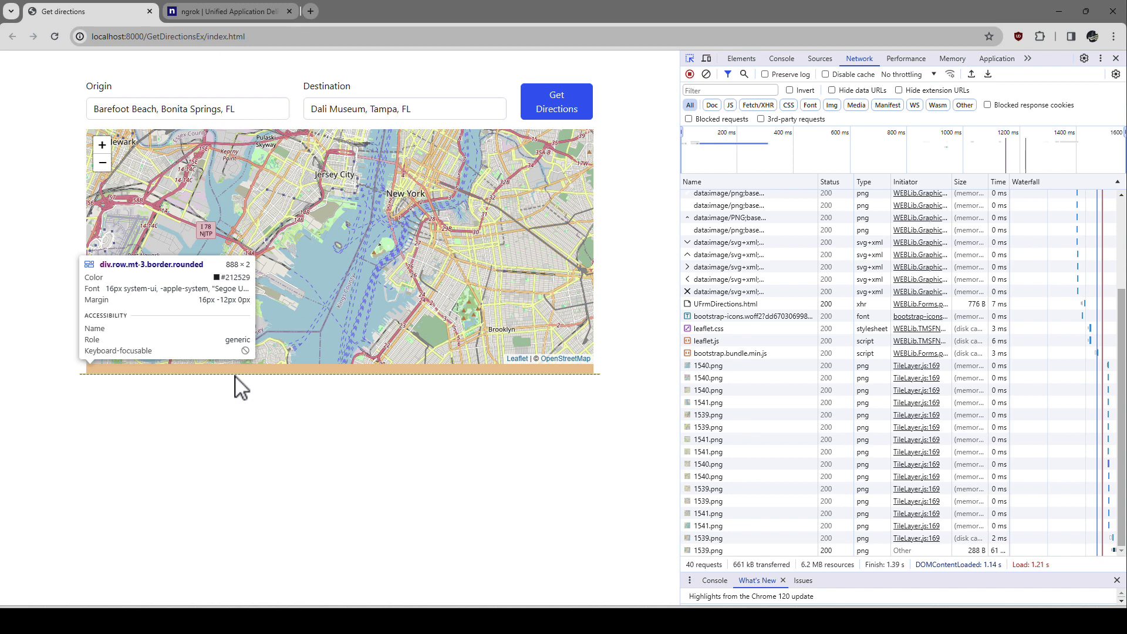
pyautogui.click(741, 59)
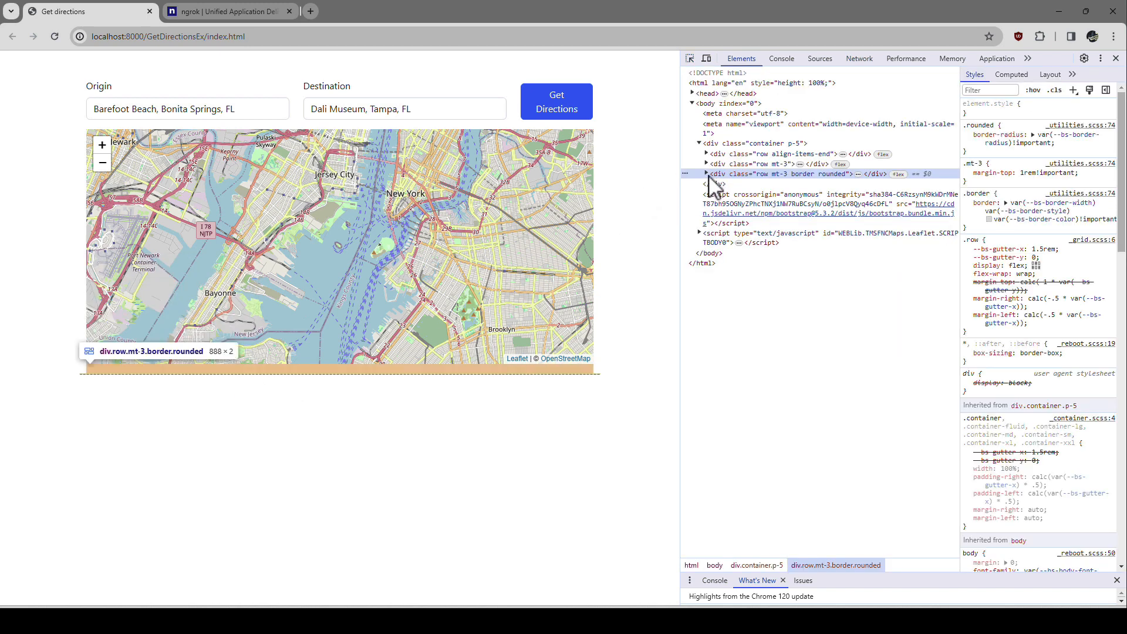
pyautogui.click(705, 174)
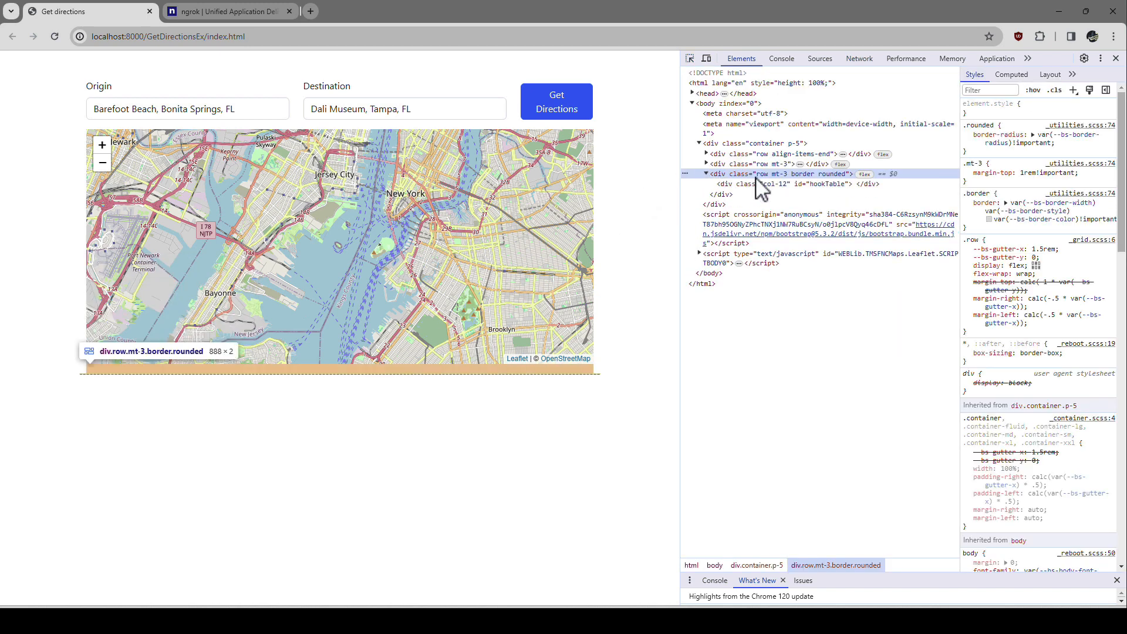
pyautogui.moveTo(742, 188)
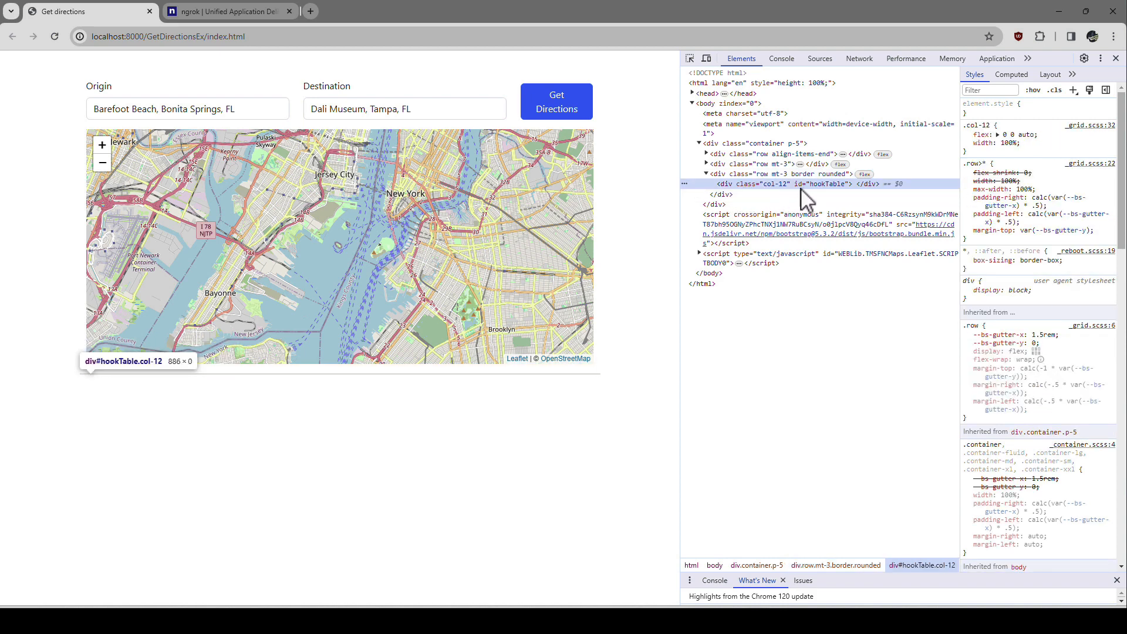
pyautogui.moveTo(828, 193)
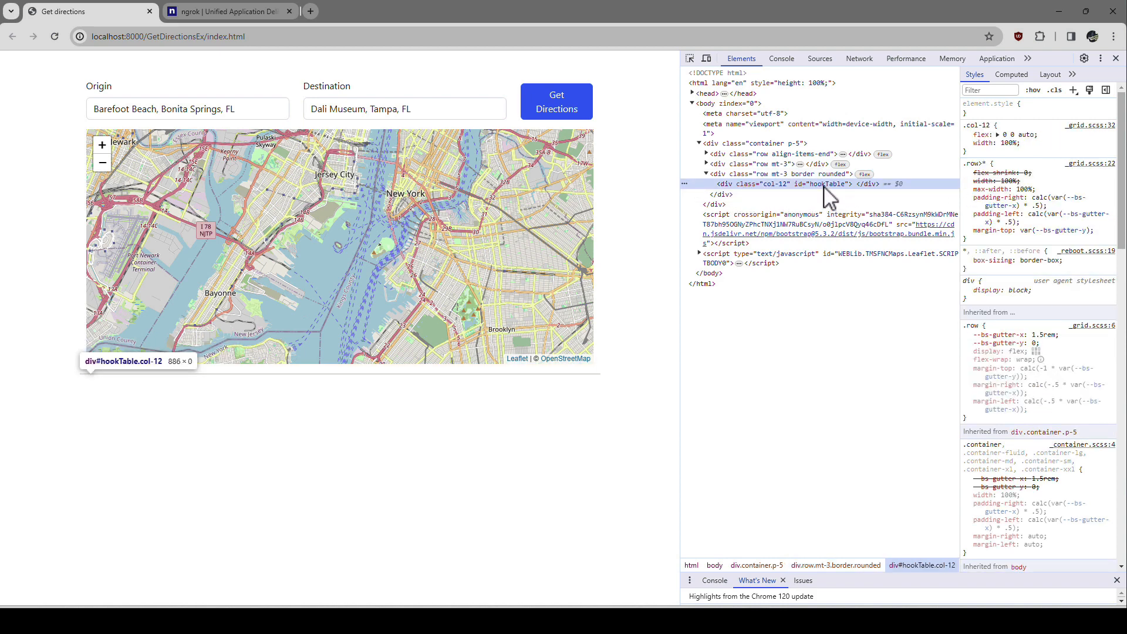
pyautogui.moveTo(749, 199)
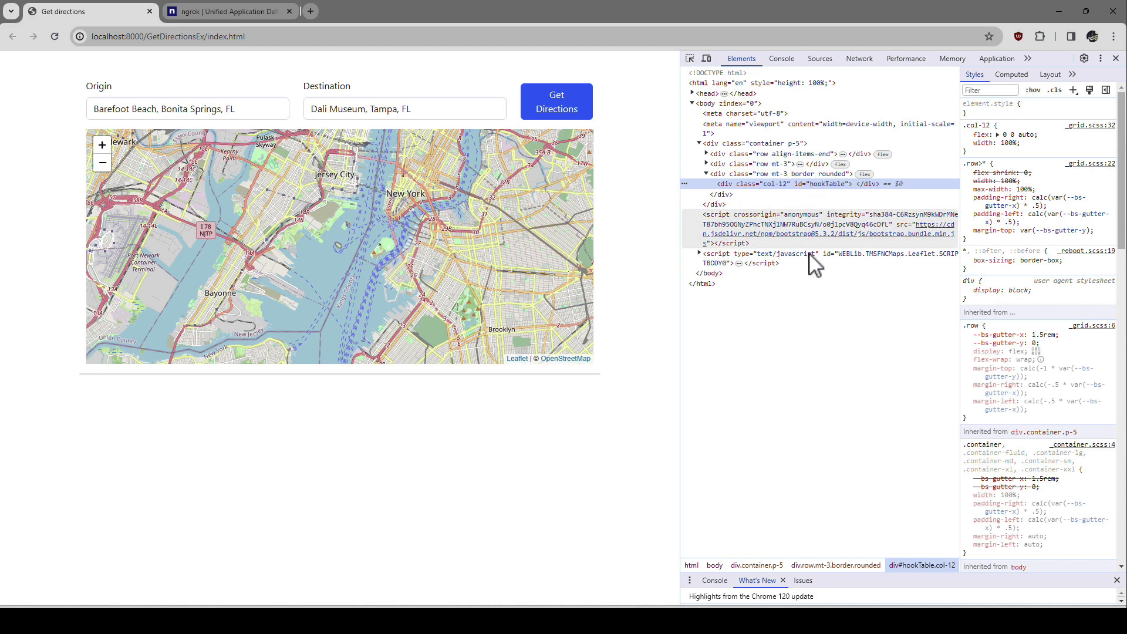
pyautogui.moveTo(546, 453)
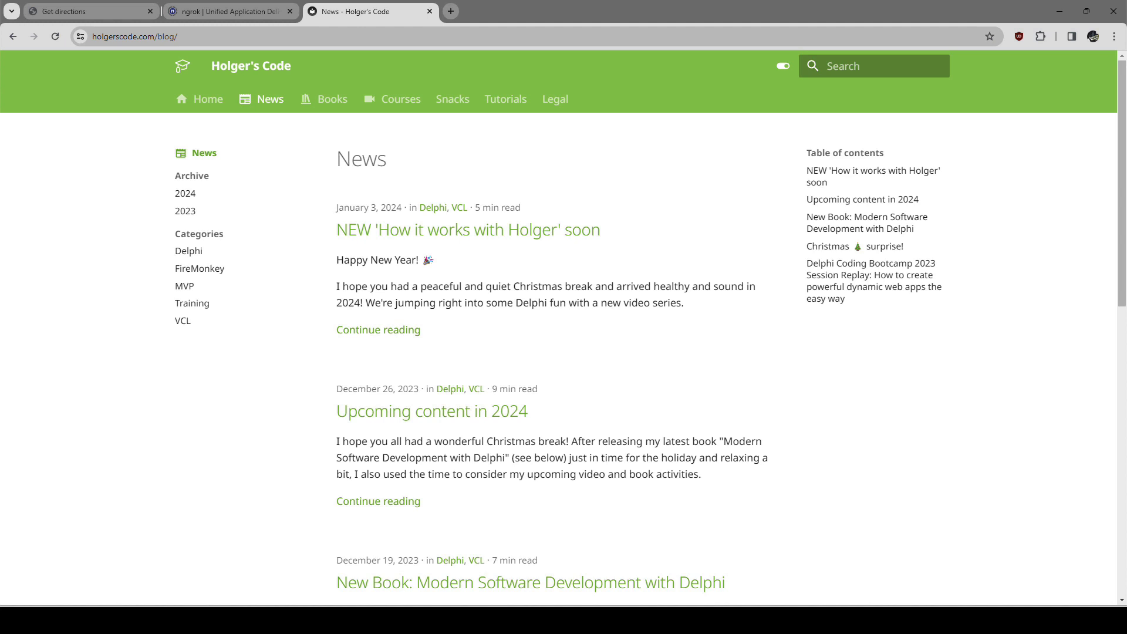
# Browse a book page, then return to the Books list of Delphi titles and look through it.
pyautogui.click(334, 99)
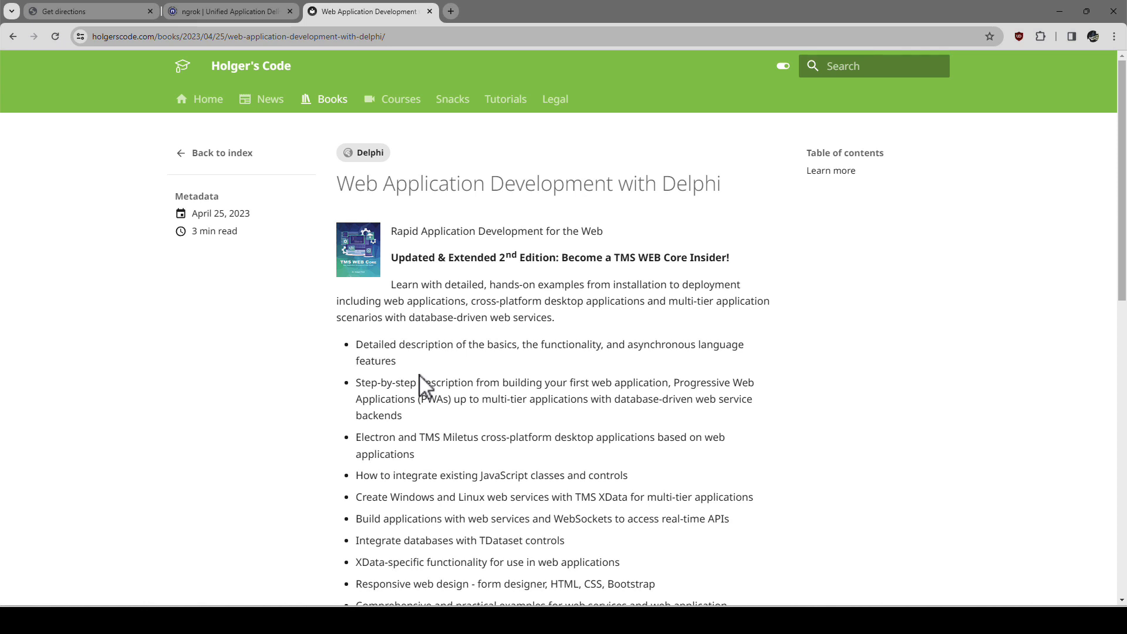
pyautogui.click(333, 99)
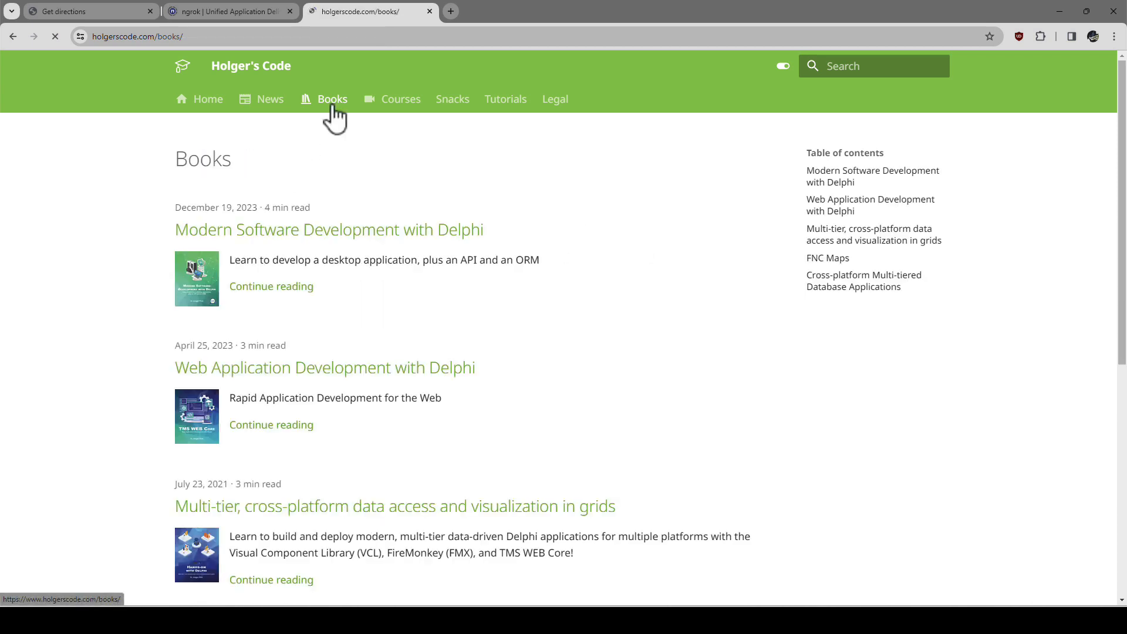
pyautogui.scroll(-3)
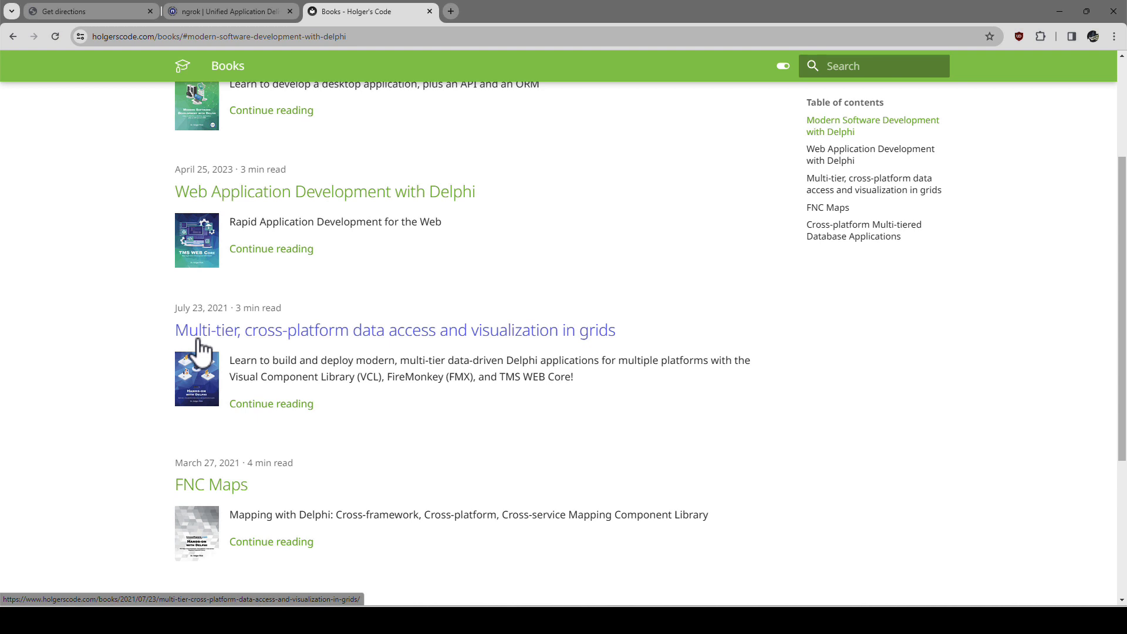
pyautogui.moveTo(228, 338)
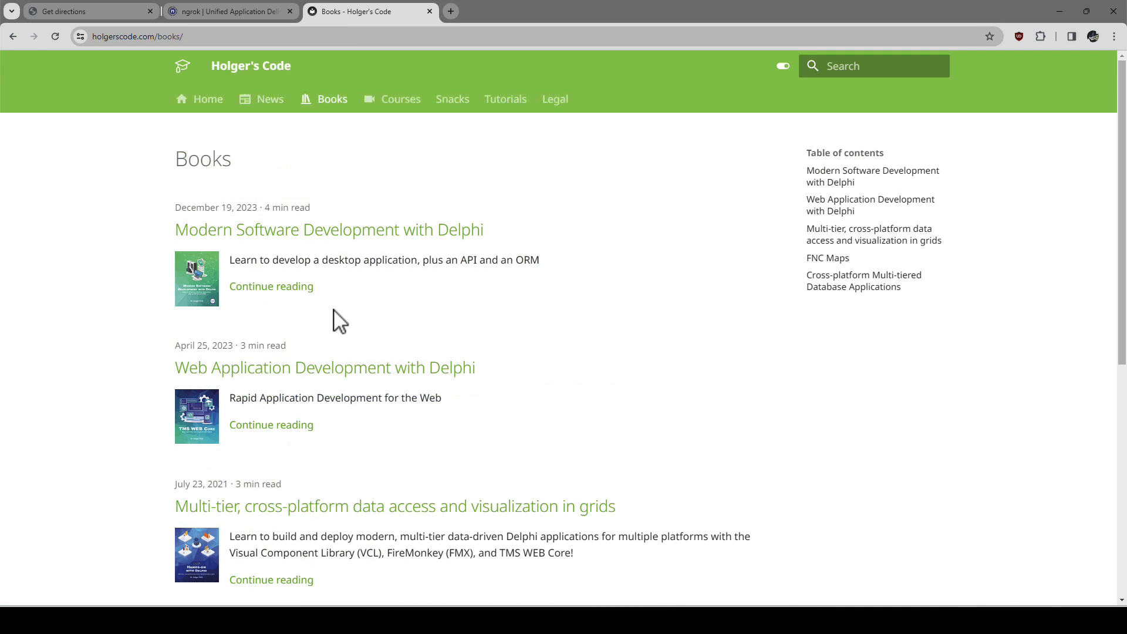
# Look over the Courses listing, then go to the site's News posts.
pyautogui.click(401, 99)
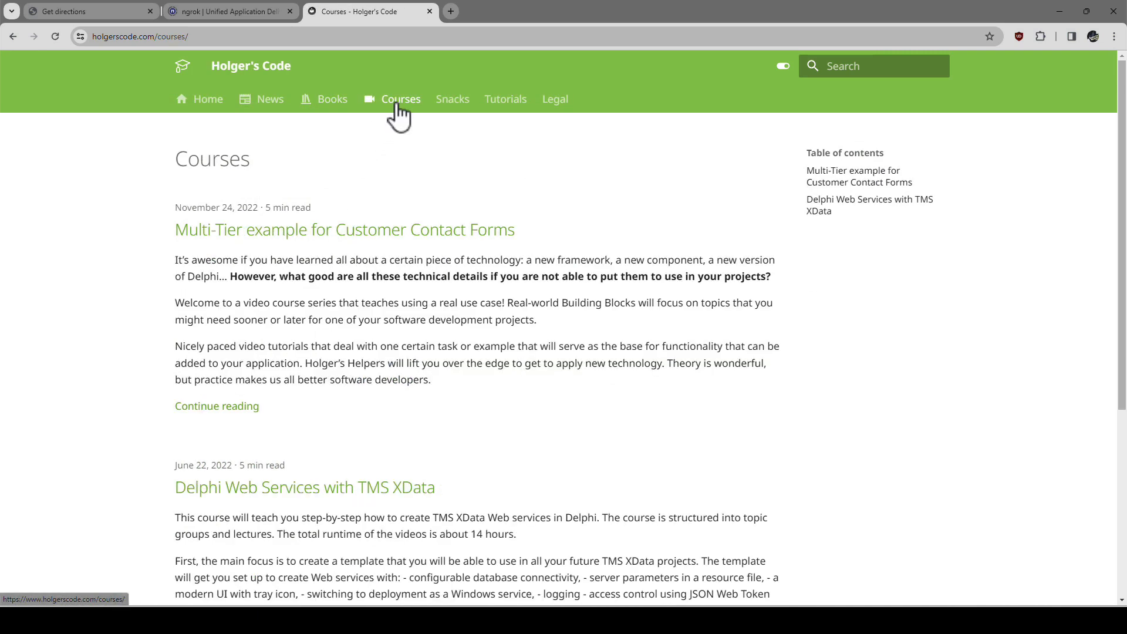
pyautogui.moveTo(337, 322)
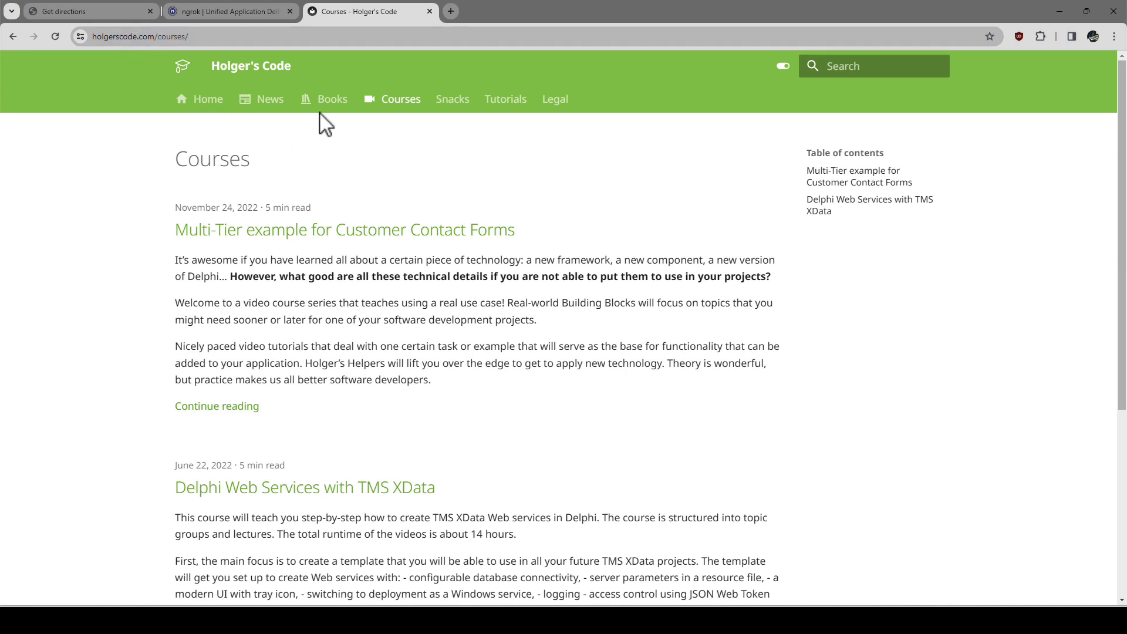
pyautogui.moveTo(358, 206)
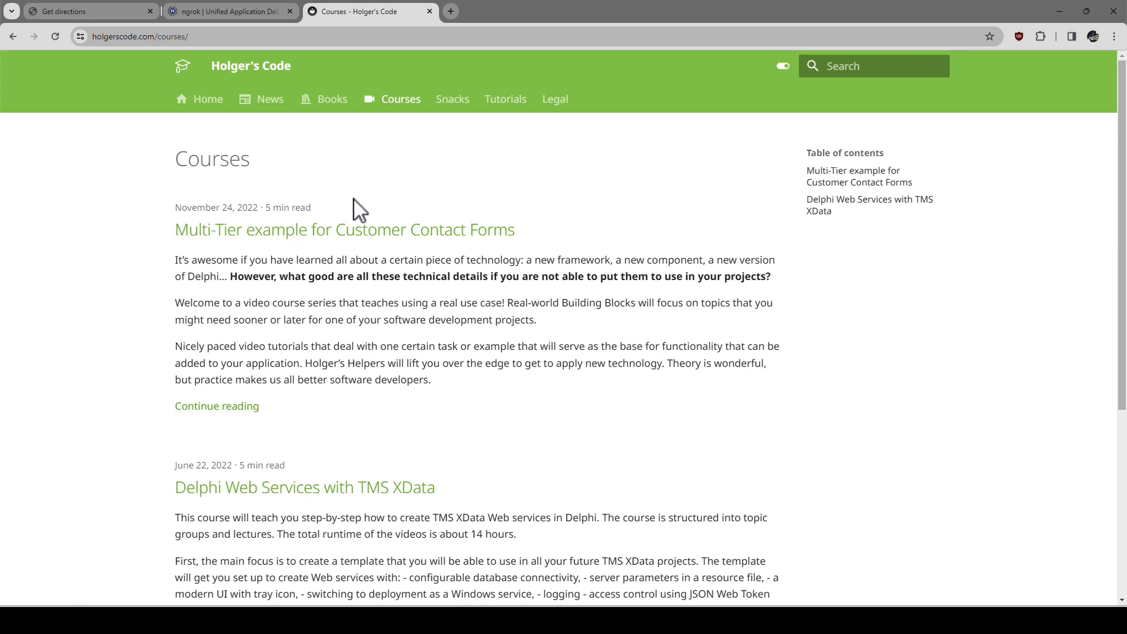
pyautogui.moveTo(427, 143)
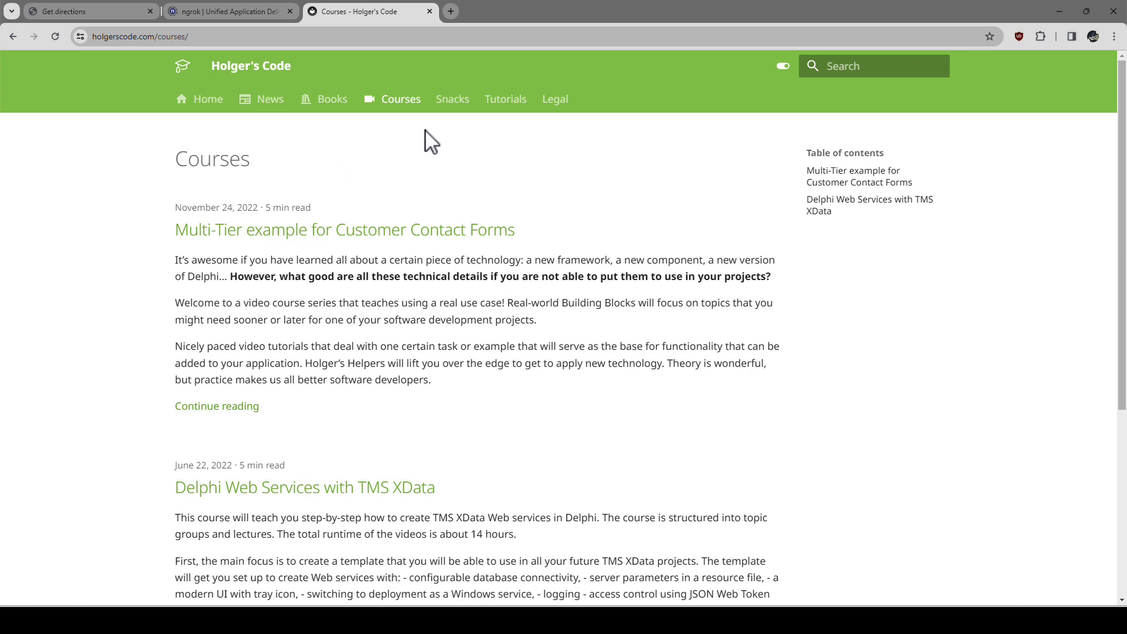
pyautogui.moveTo(351, 329)
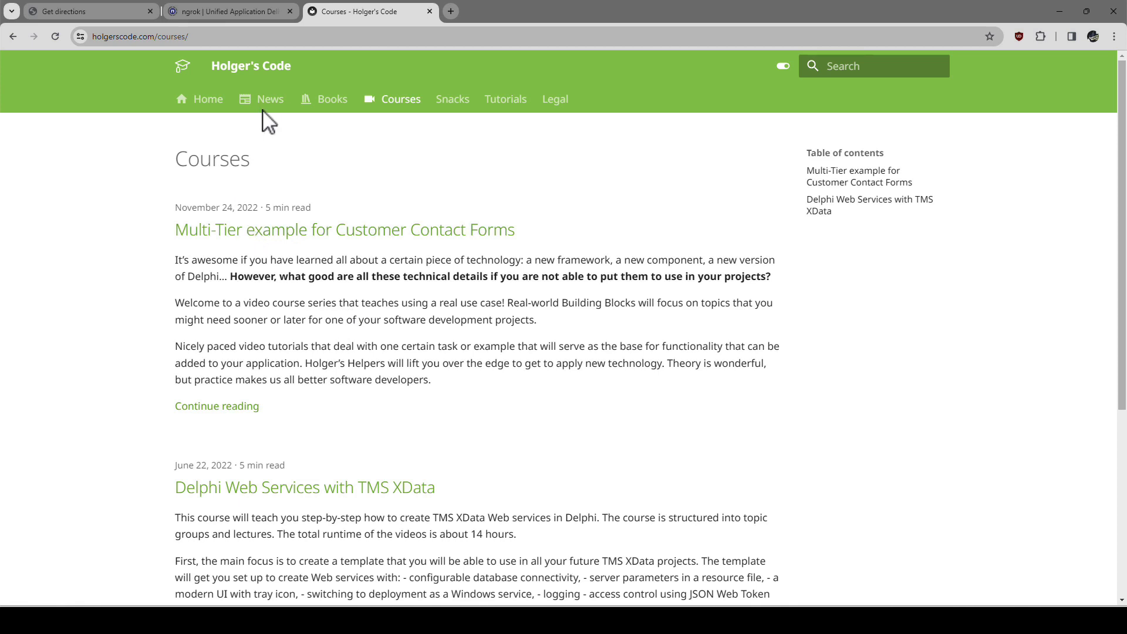
pyautogui.click(269, 99)
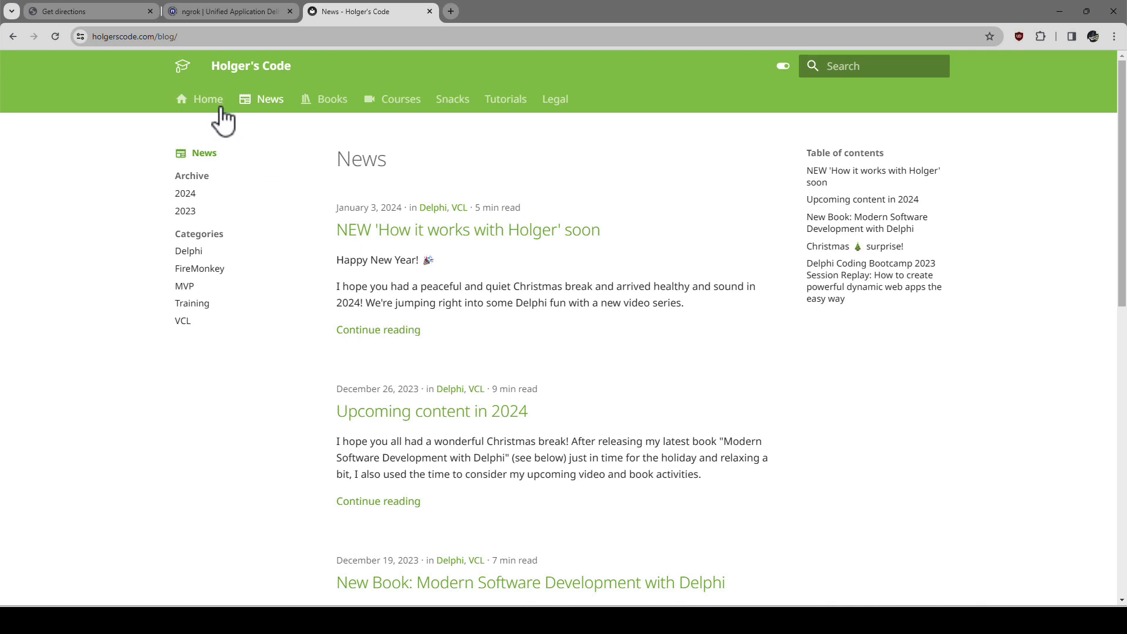
# Return to the Home page and scroll through its welcome cards to the footer.
pyautogui.click(208, 99)
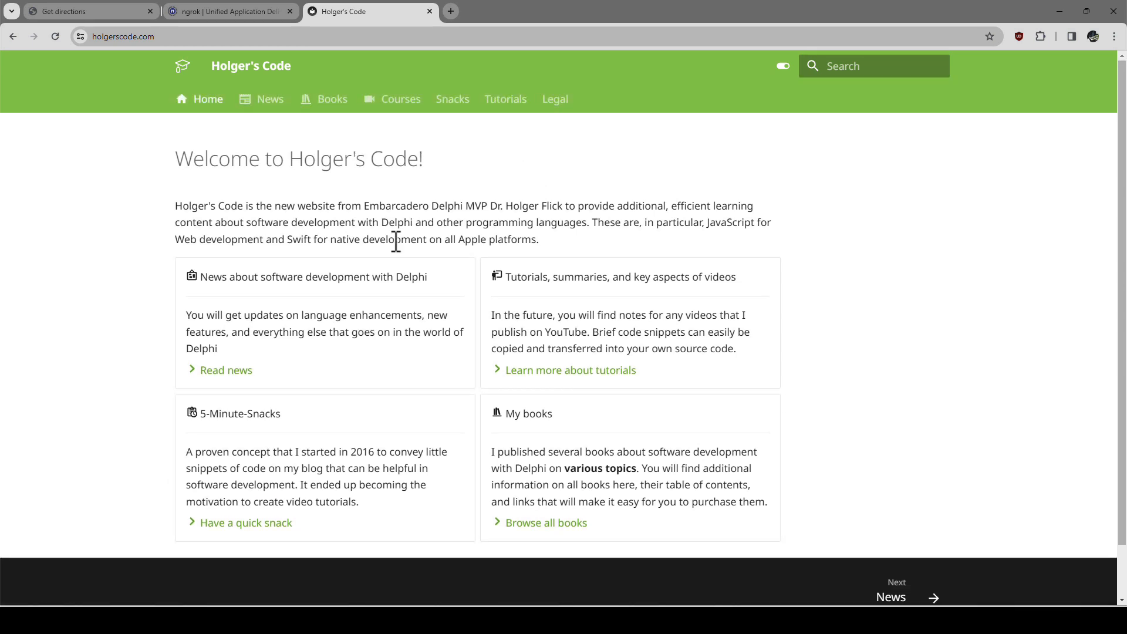
pyautogui.moveTo(397, 245)
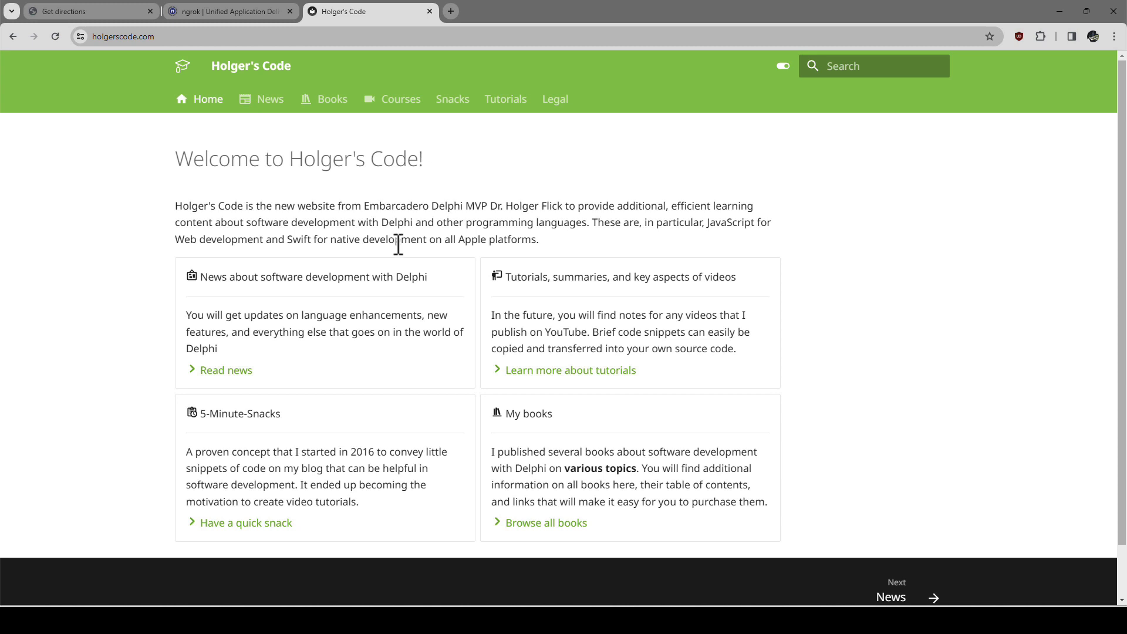
pyautogui.scroll(-3)
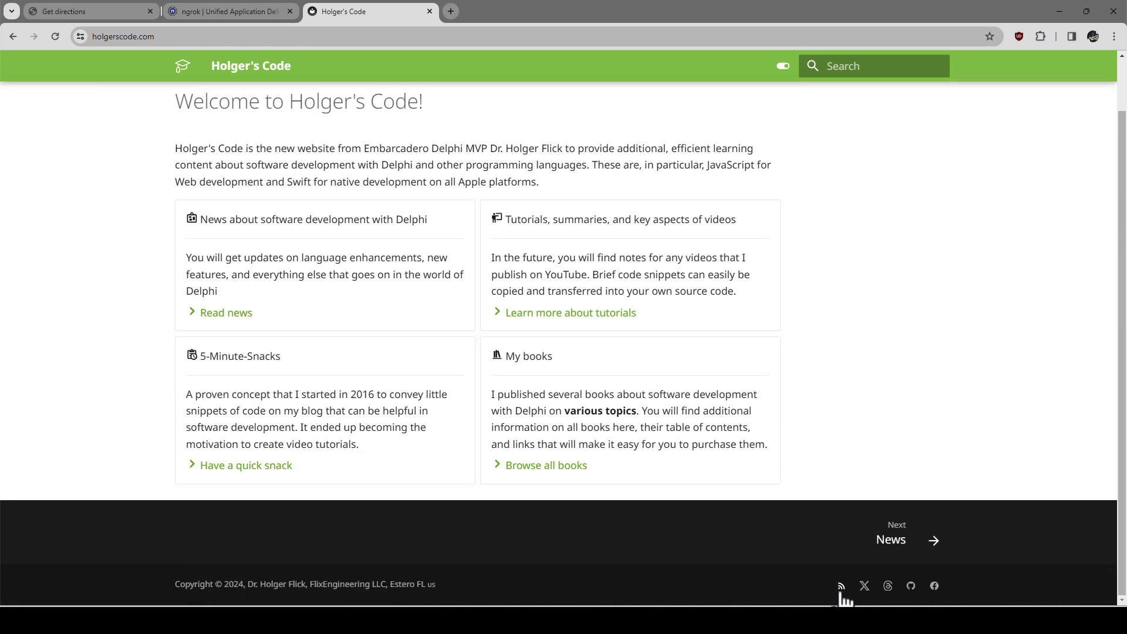
pyautogui.moveTo(864, 586)
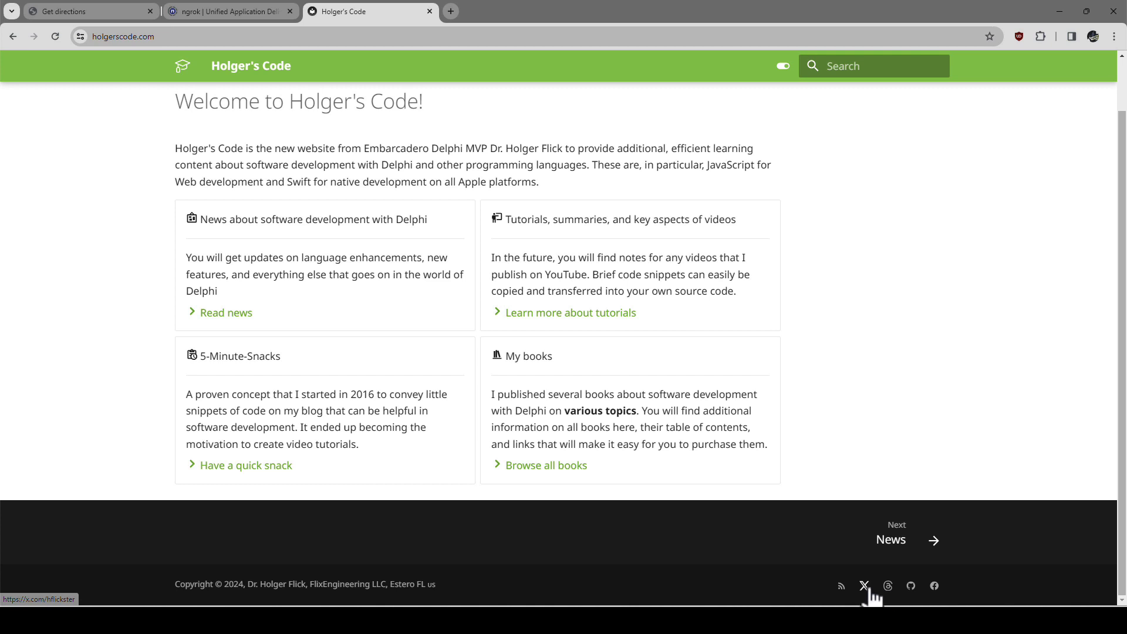
pyautogui.moveTo(543, 265)
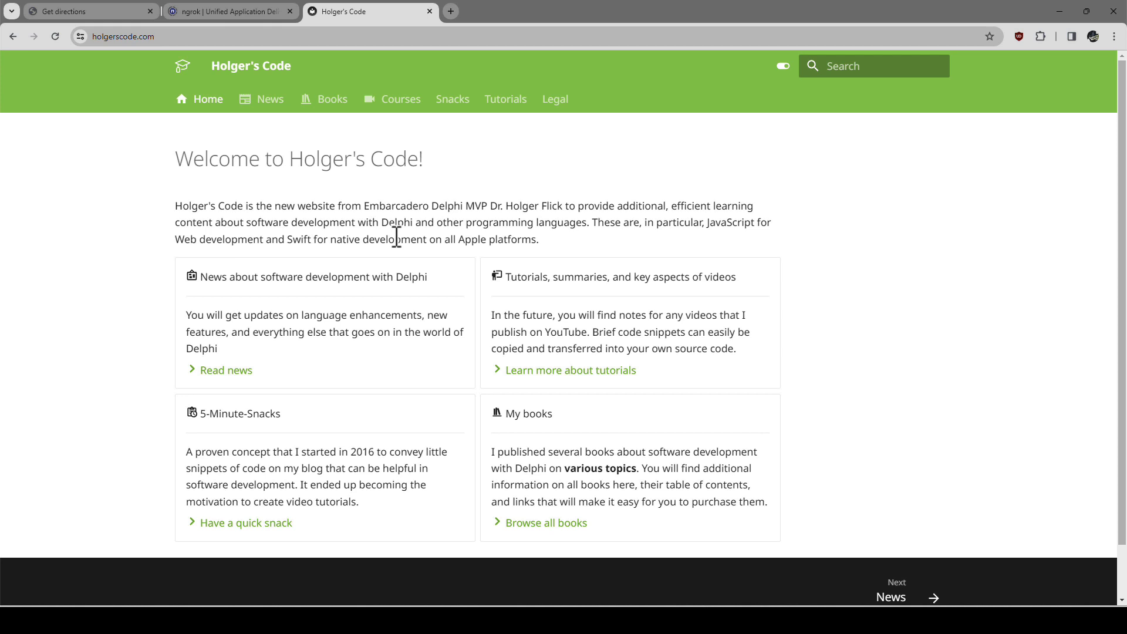
pyautogui.scroll(-3)
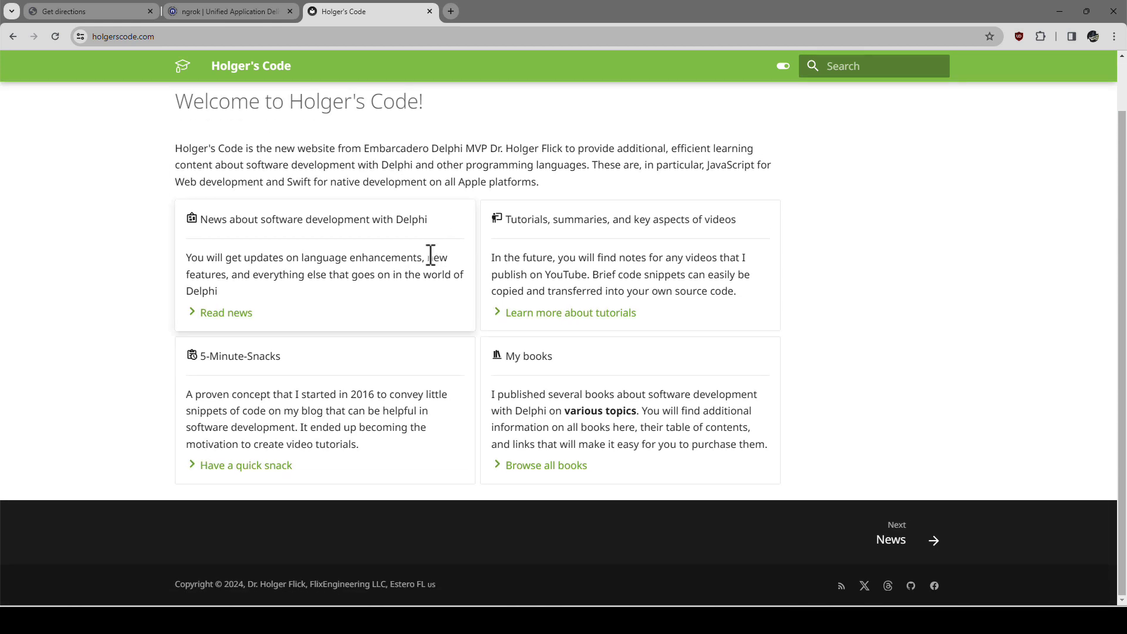